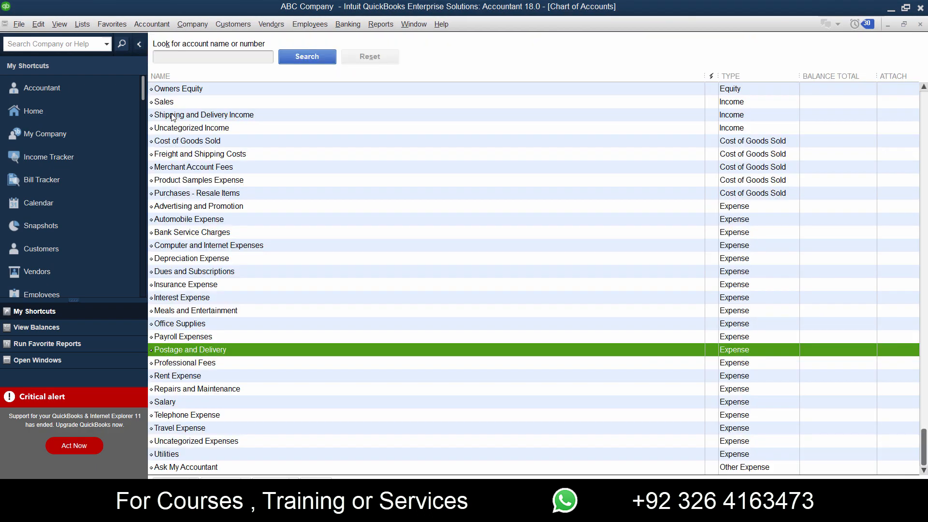
pyautogui.moveTo(494, 63)
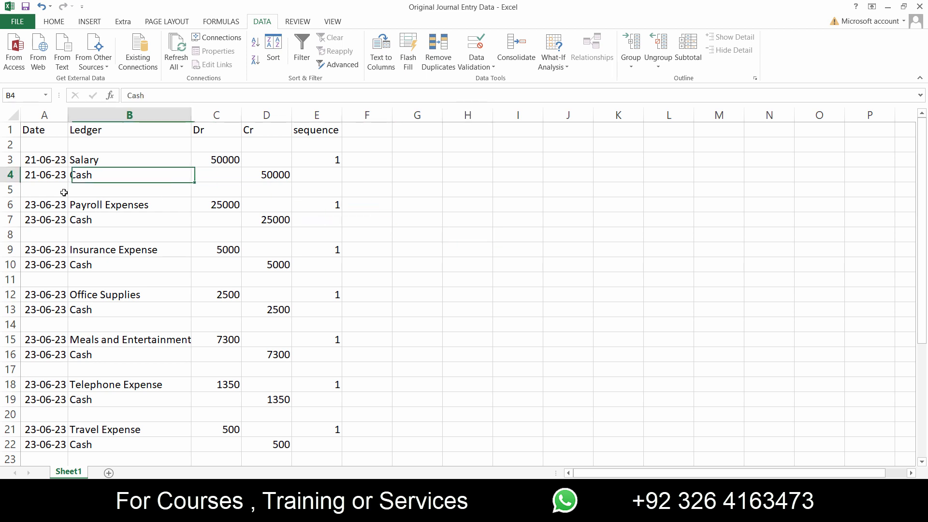
# - Deselect the Cash entry while reviewing the Date, Ledger, Dr and Cr columns
pyautogui.click(417, 234)
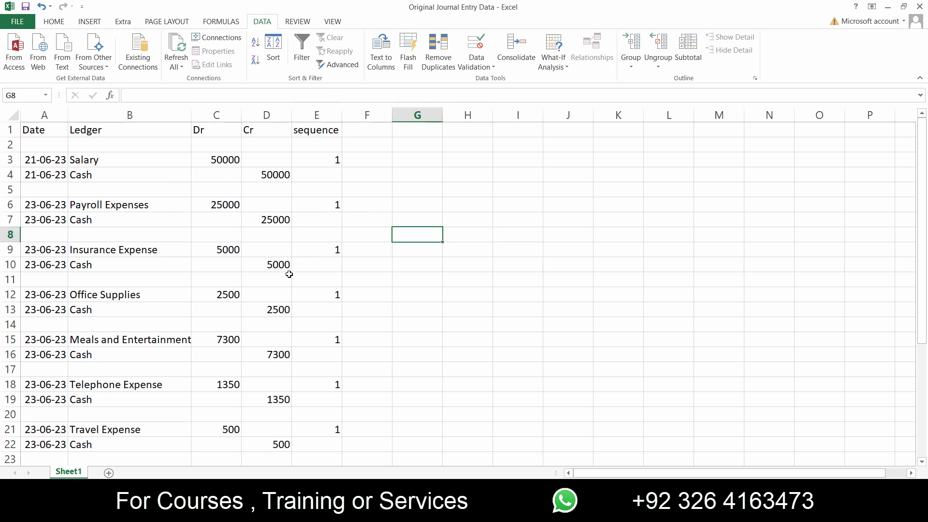
pyautogui.moveTo(146, 205)
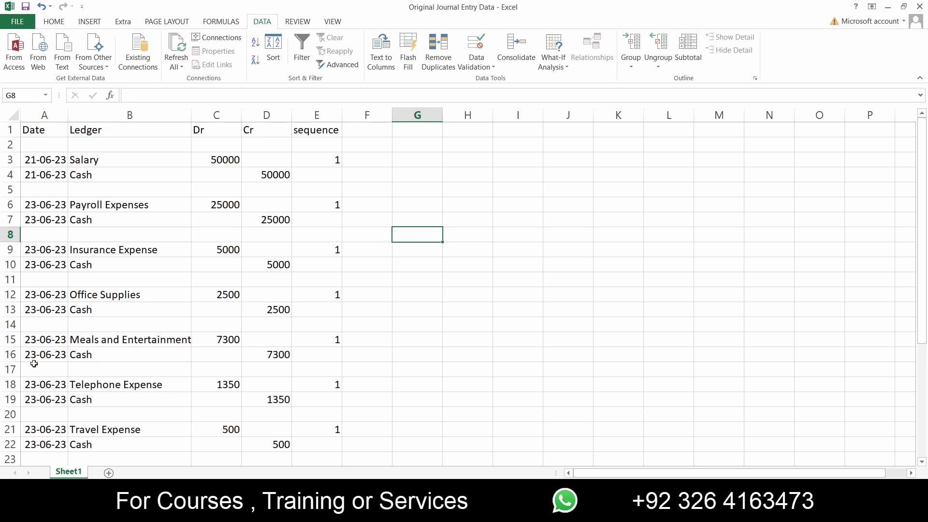
pyautogui.moveTo(105, 197)
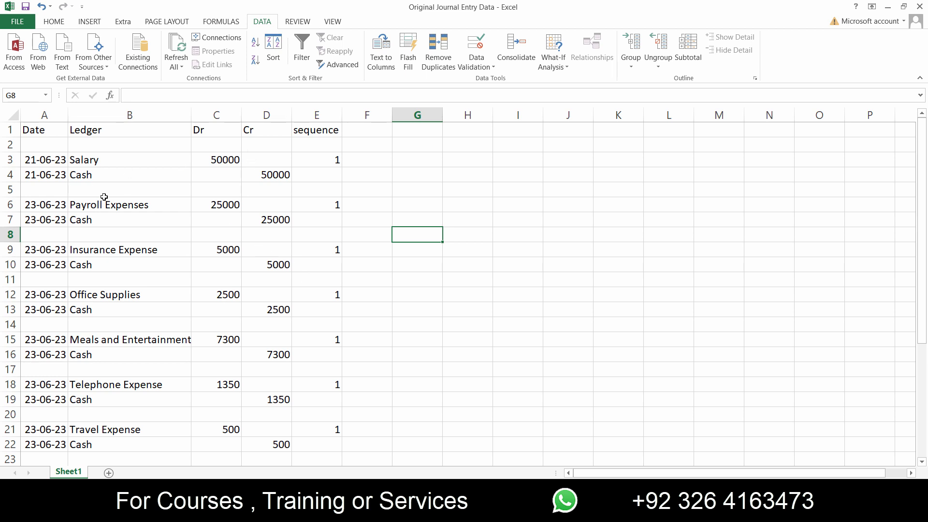
pyautogui.moveTo(136, 414)
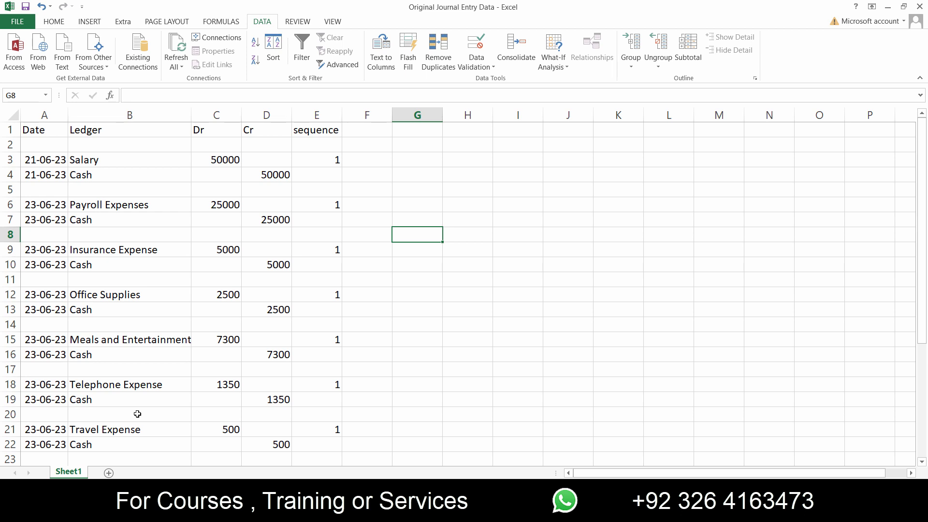
pyautogui.moveTo(332, 372)
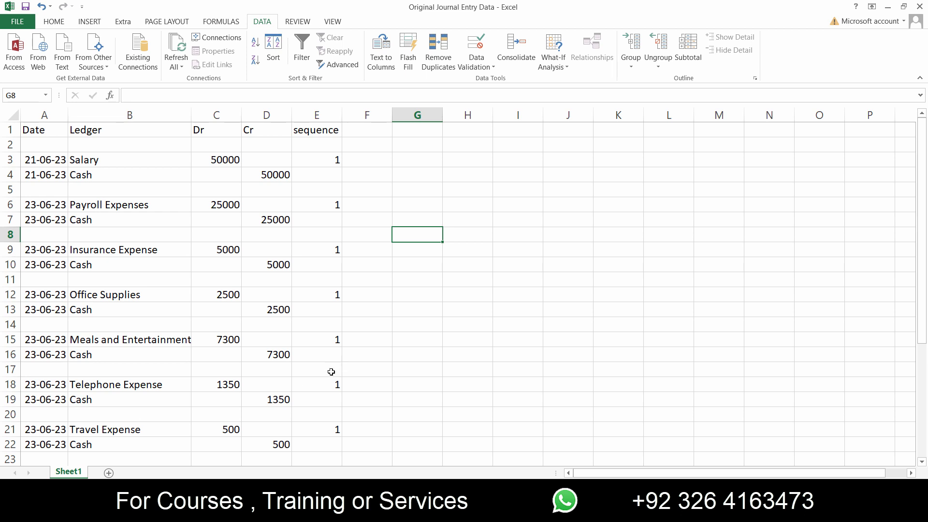
pyautogui.moveTo(343, 140)
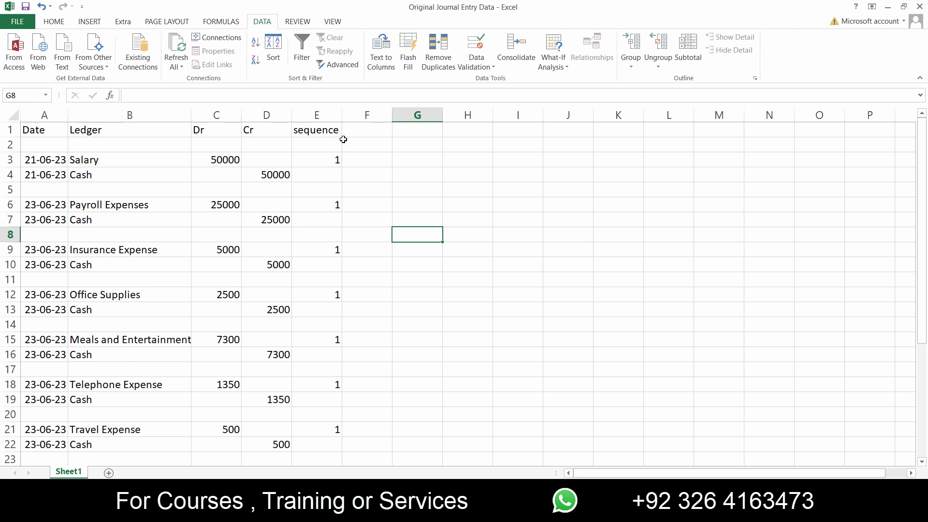
pyautogui.moveTo(593, 293)
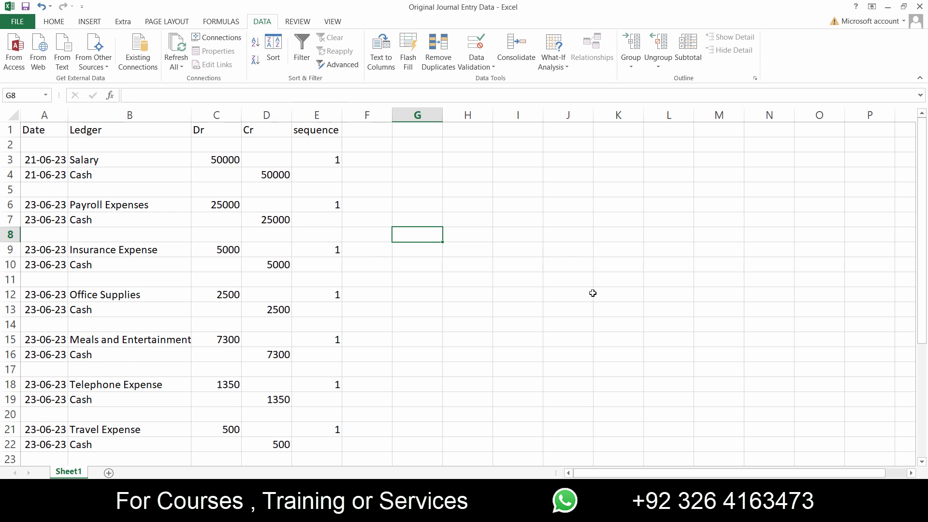
pyautogui.moveTo(42, 159)
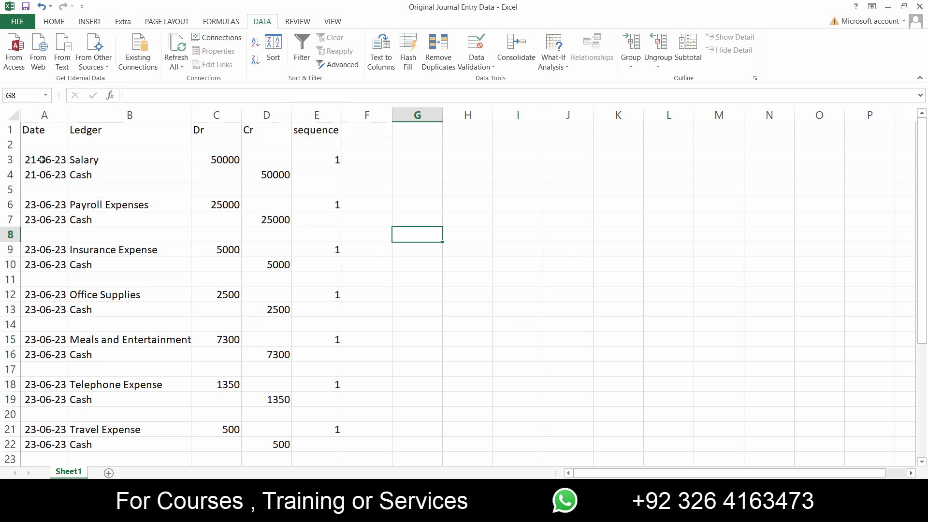
pyautogui.moveTo(27, 227)
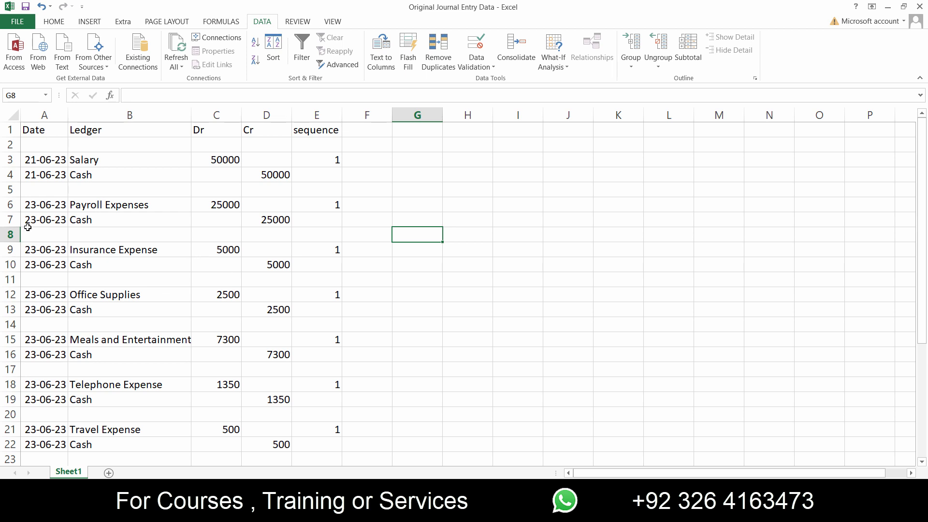
pyautogui.moveTo(338, 375)
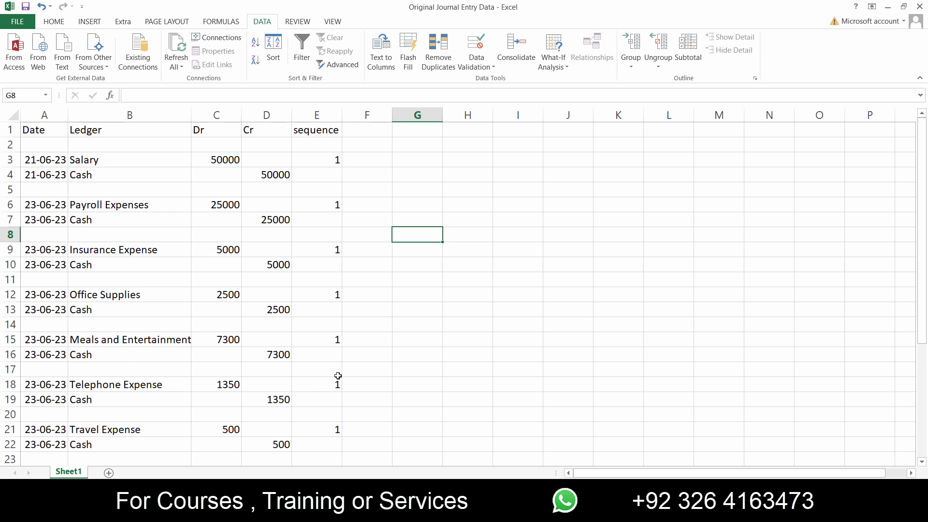
pyautogui.moveTo(548, 317)
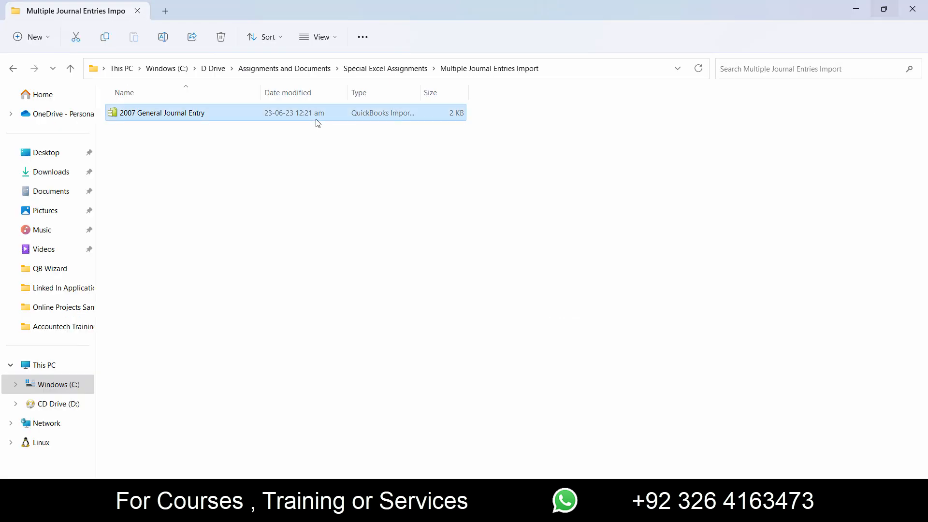
pyautogui.moveTo(217, 122)
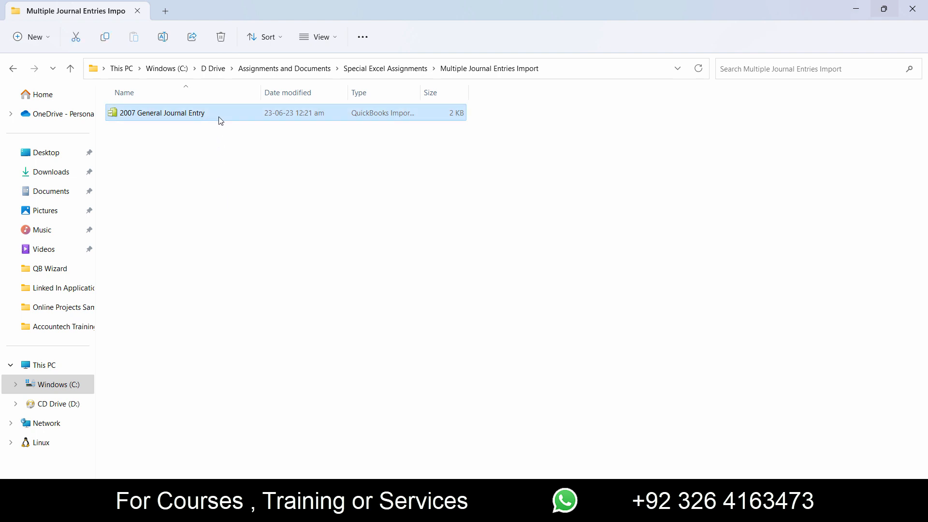
pyautogui.moveTo(225, 158)
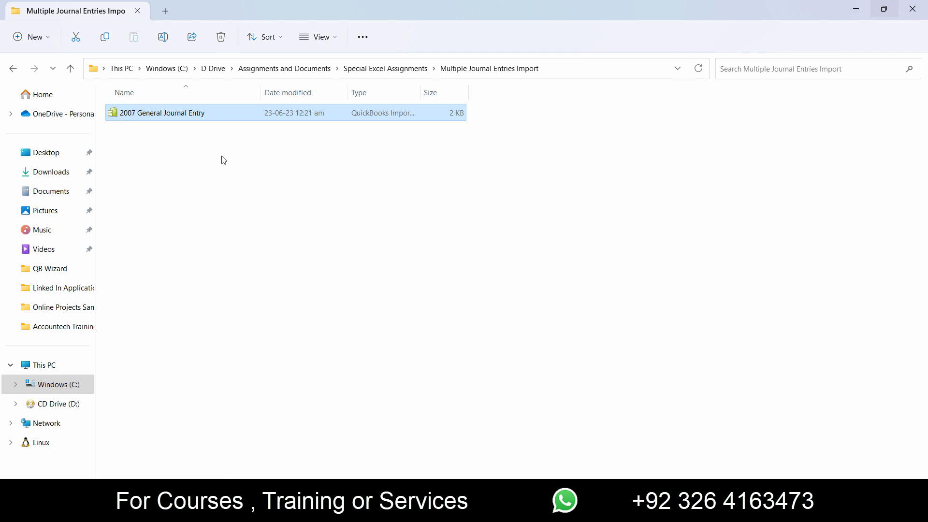
pyautogui.moveTo(279, 190)
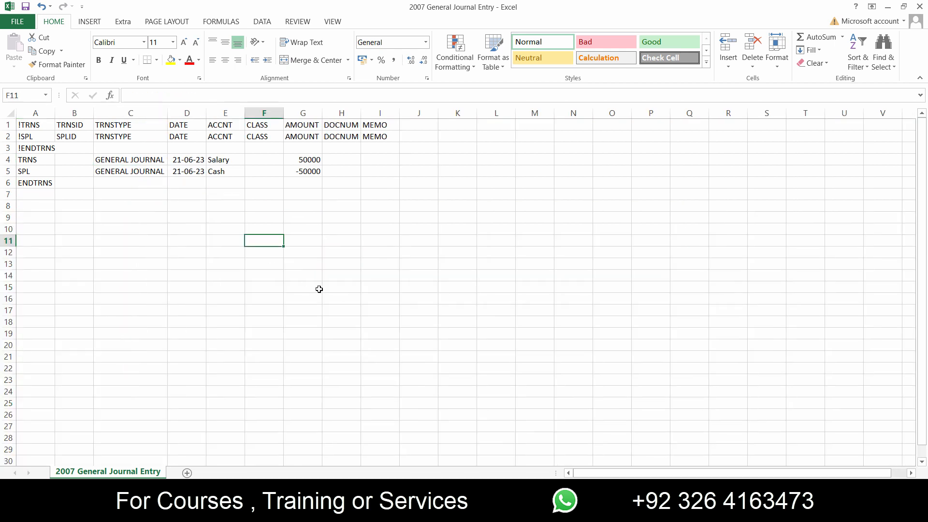
pyautogui.moveTo(86, 119)
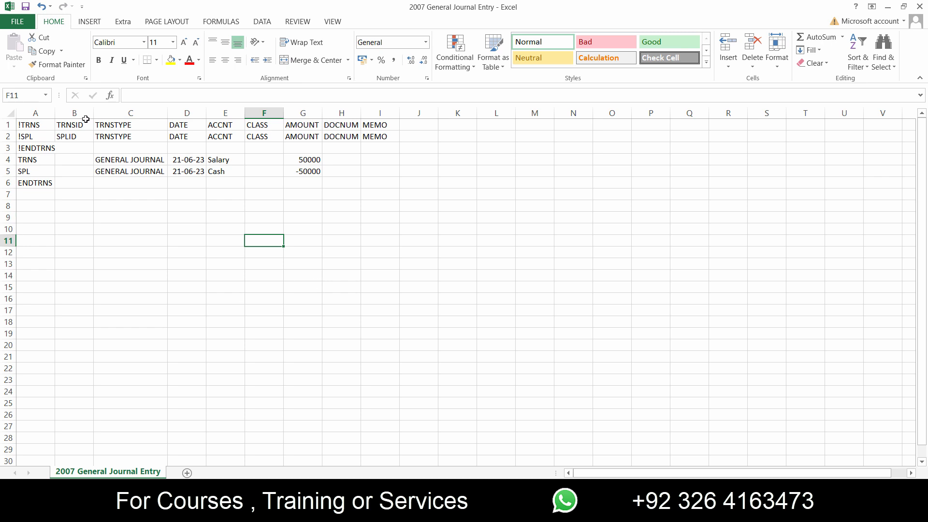
pyautogui.moveTo(267, 296)
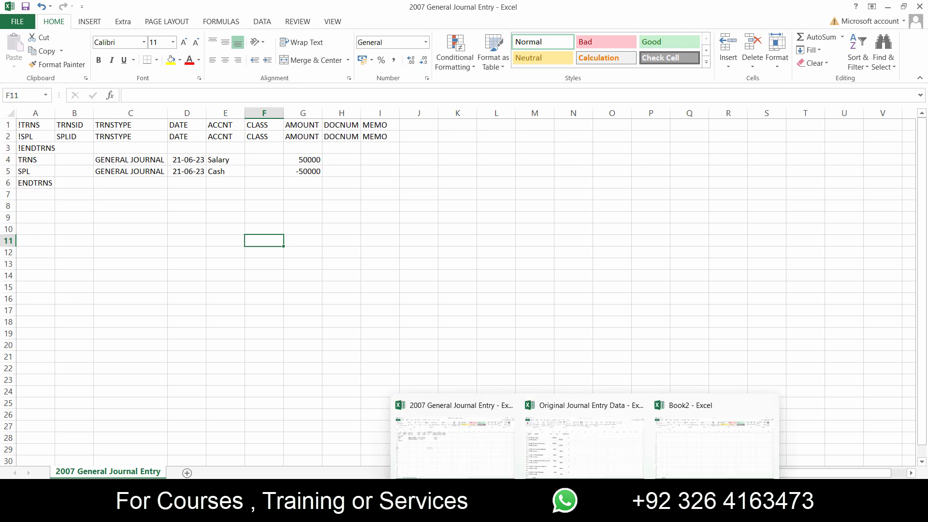
pyautogui.moveTo(585, 453)
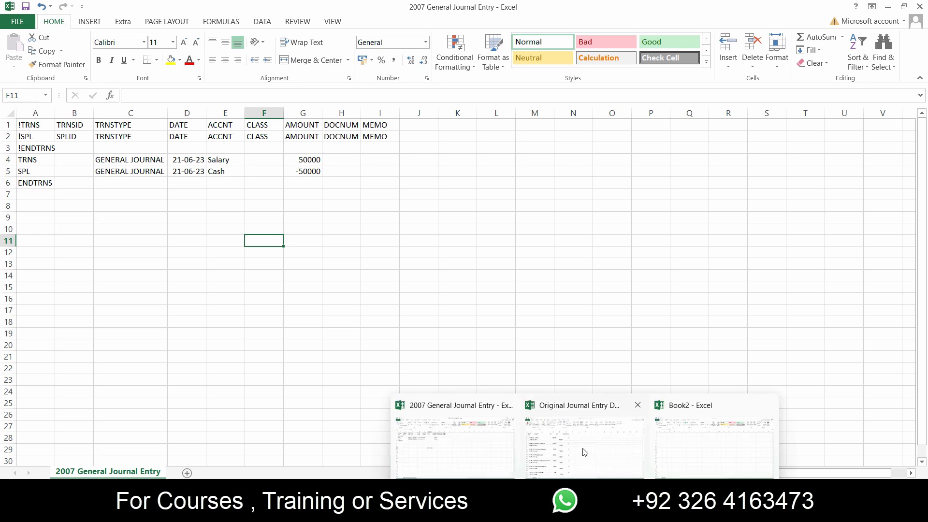
# - Switch to the Original Journal Entry Data workbook from the taskbar
pyautogui.click(579, 405)
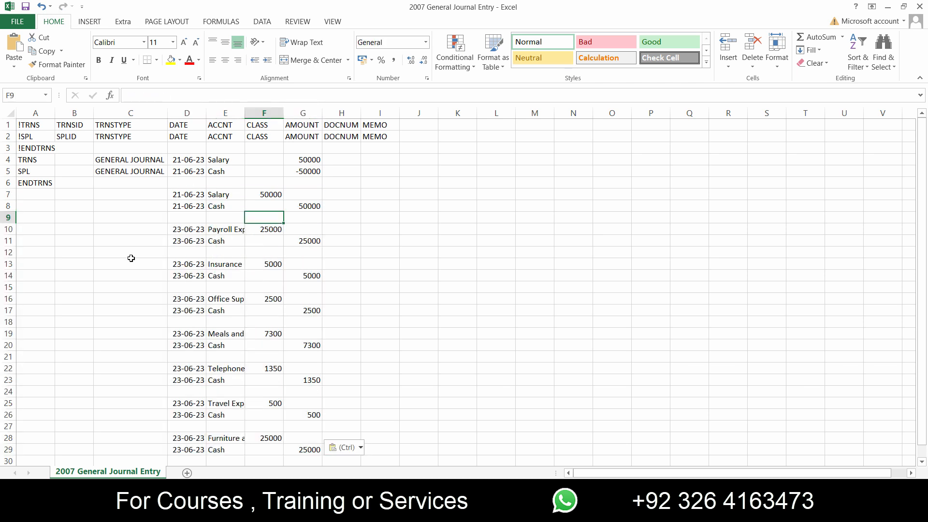
# - Copy GENERAL JOURNAL from C4:C6 into rows 7–29 and check the filled rows
pyautogui.click(130, 160)
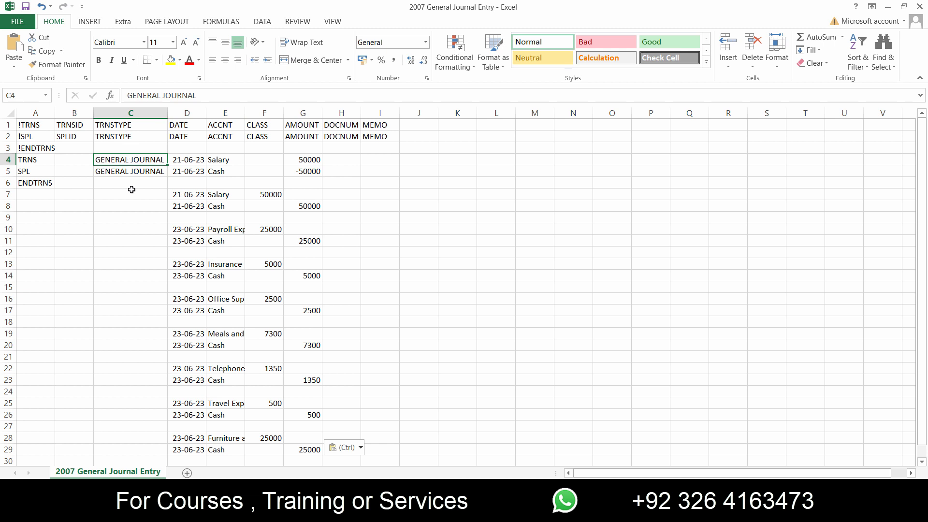
pyautogui.click(129, 171)
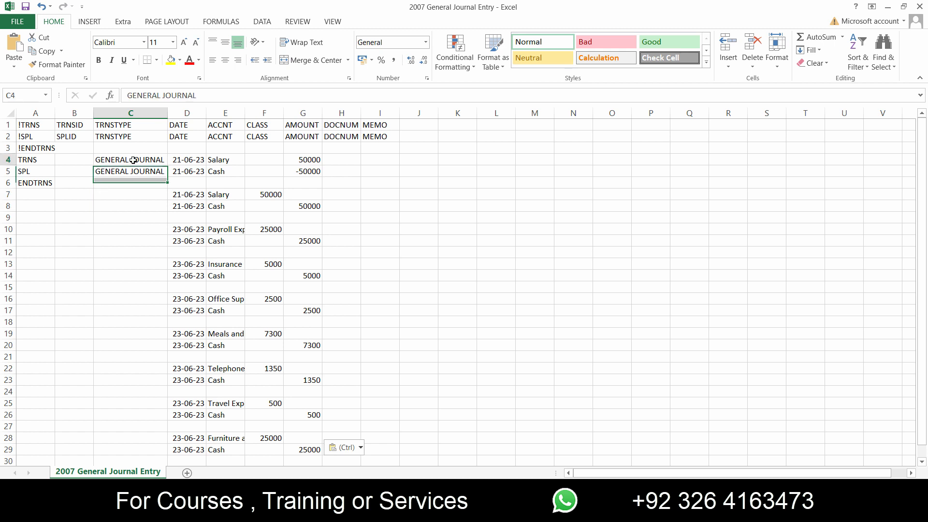
pyautogui.moveTo(130, 159); pyautogui.dragTo(129, 171)
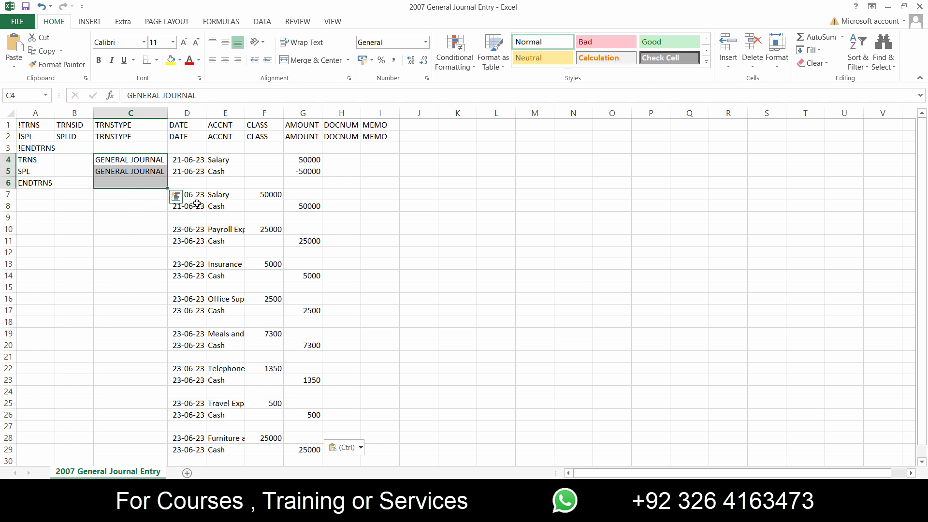
pyautogui.moveTo(166, 190)
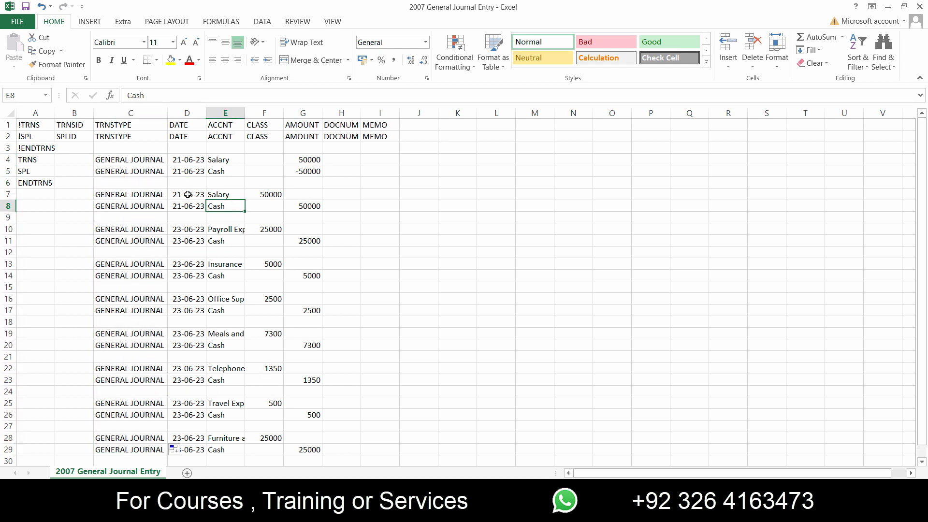
pyautogui.click(130, 195)
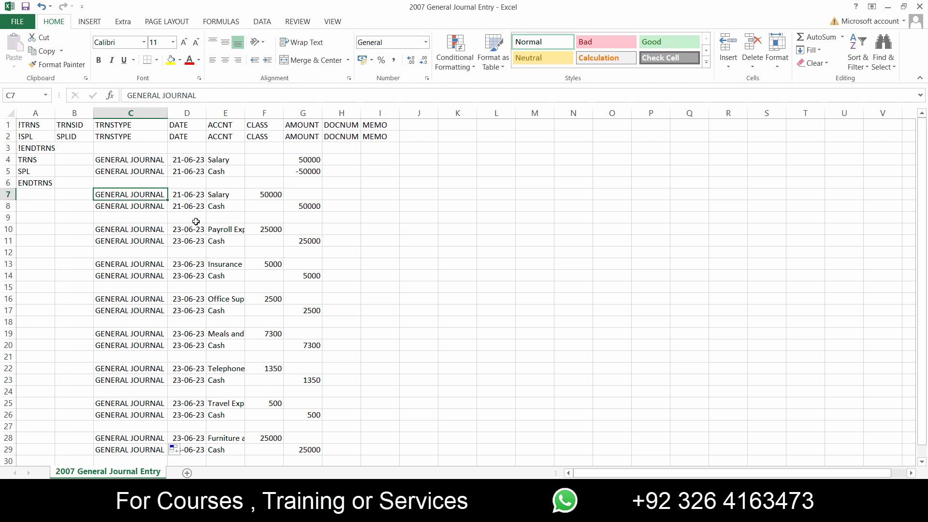
pyautogui.click(187, 194)
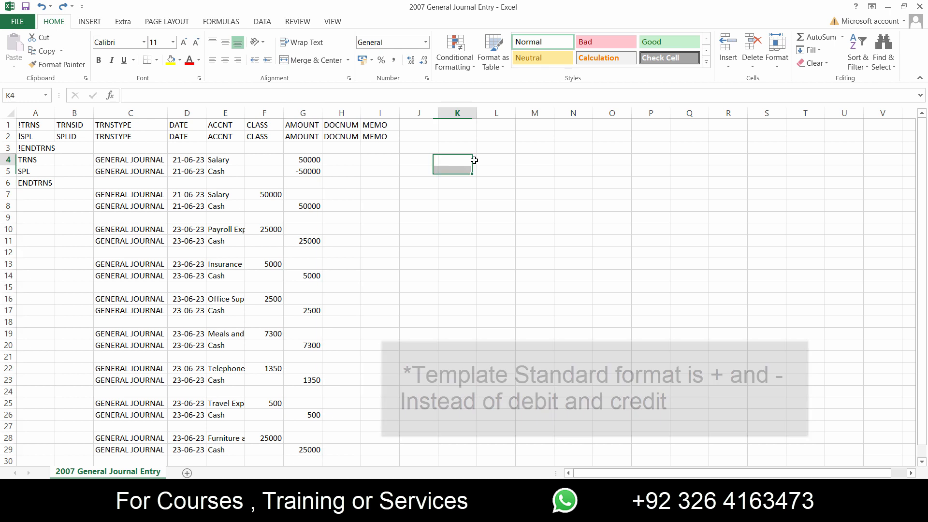
# - Enter -1 in helper cell K4
pyautogui.write('-1')
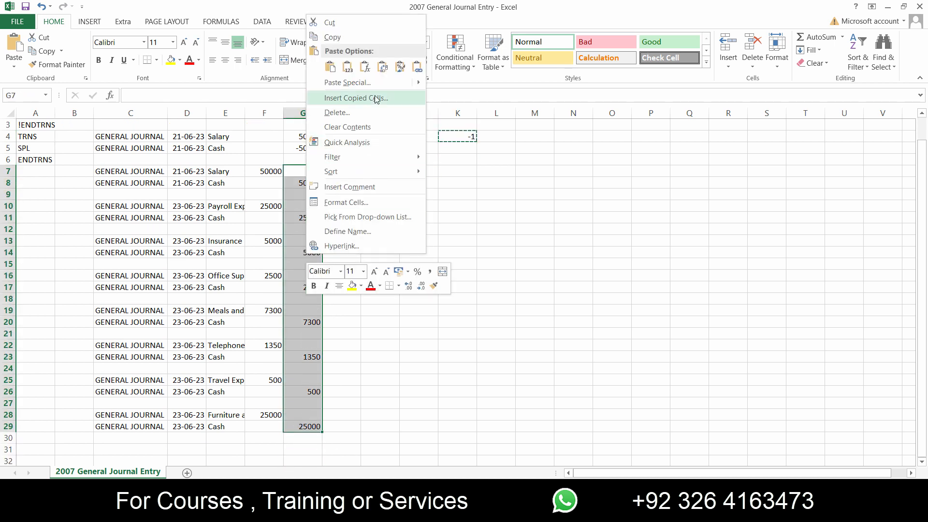
# - Paste Special with Multiply onto G7:G29 using the copied -1, then reselect from G7
pyautogui.click(348, 82)
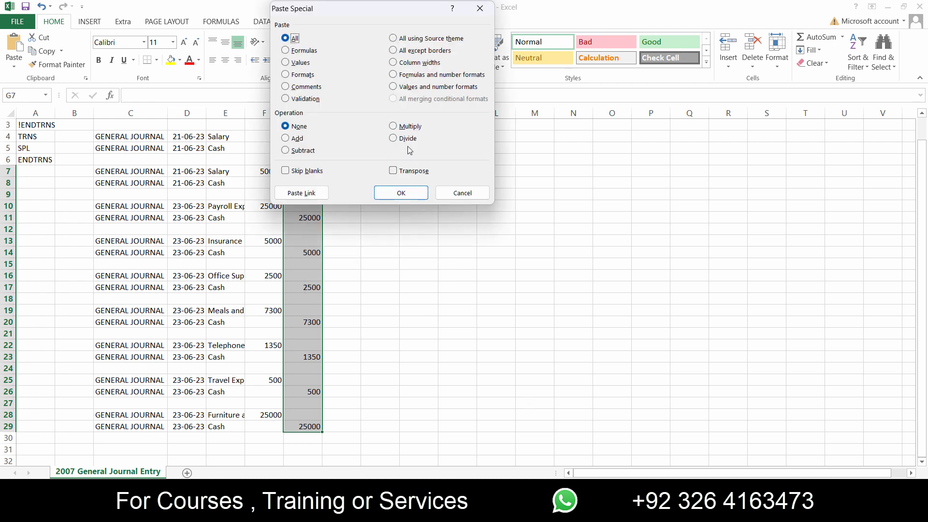
pyautogui.click(394, 126)
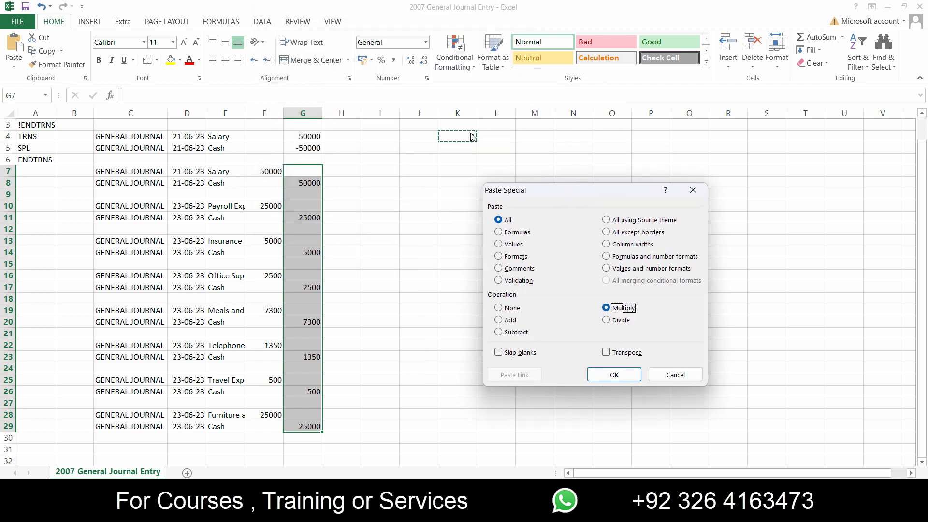
pyautogui.click(613, 375)
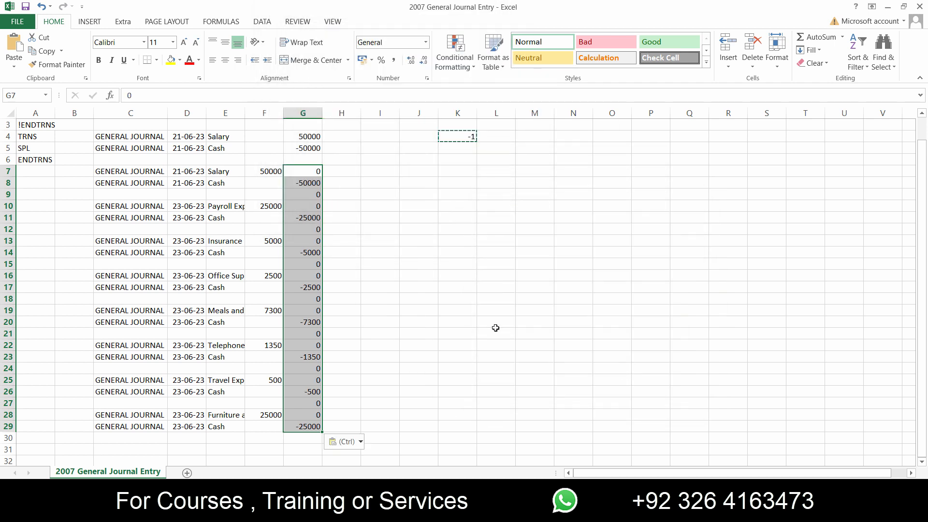
pyautogui.click(457, 275)
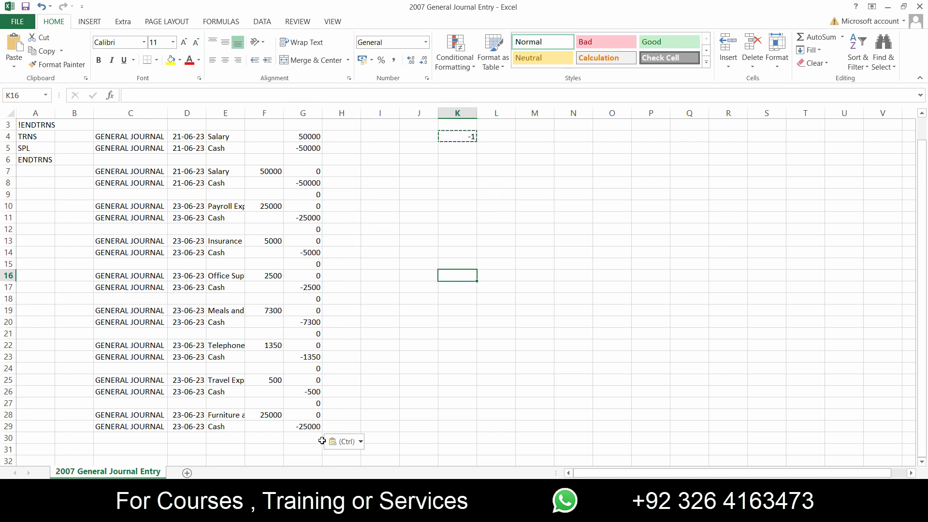
pyautogui.click(303, 172)
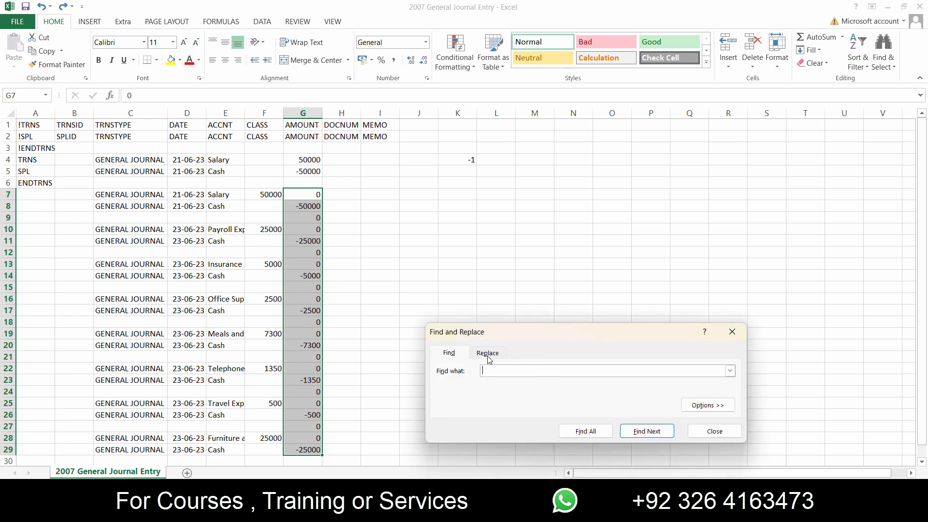
# - Replace all cells in column G containing exactly 0 with blanks
pyautogui.click(487, 352)
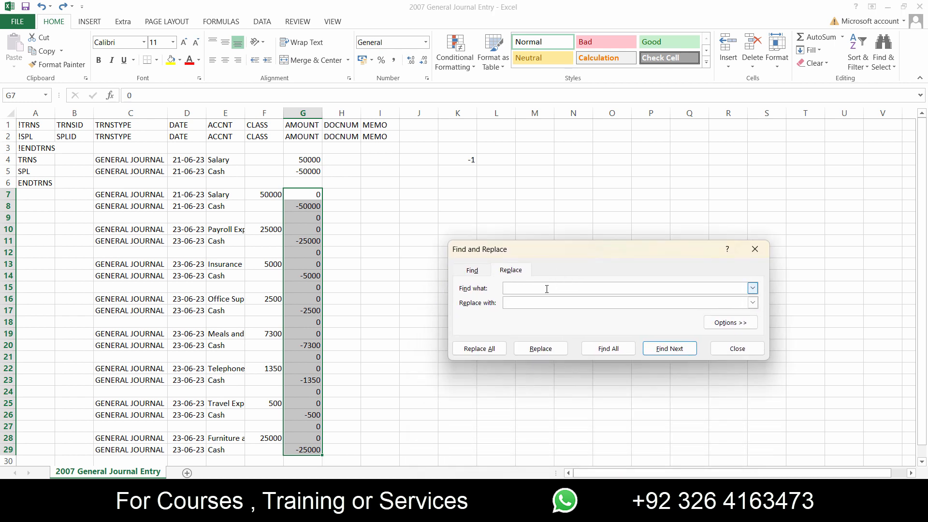
pyautogui.write('0')
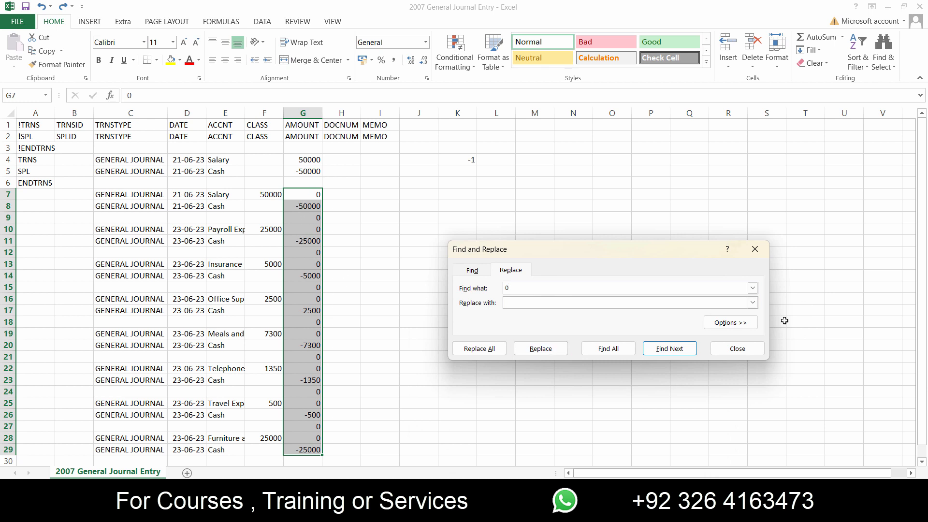
pyautogui.click(730, 322)
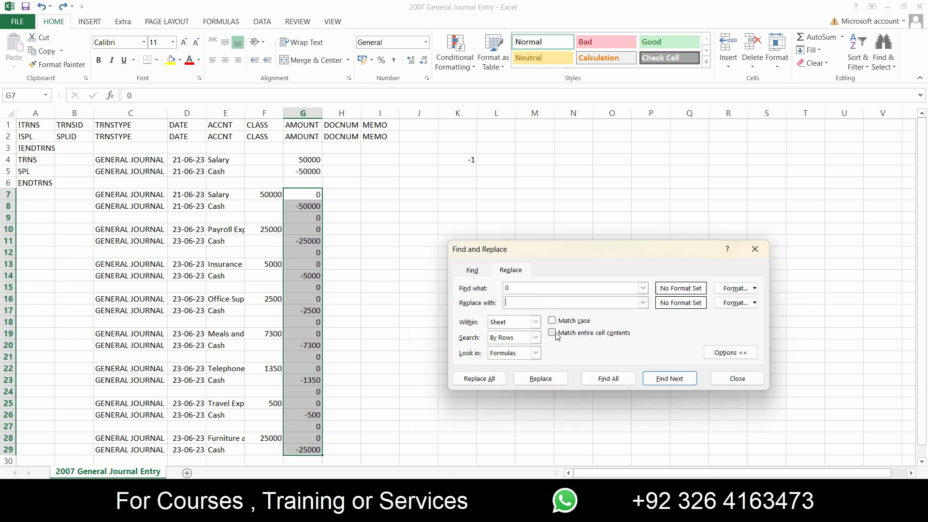
pyautogui.click(552, 332)
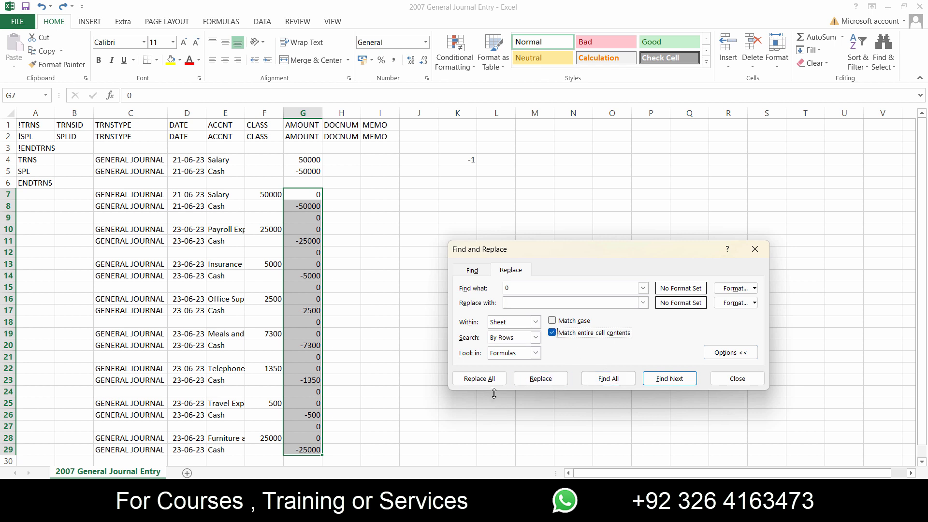
pyautogui.click(479, 378)
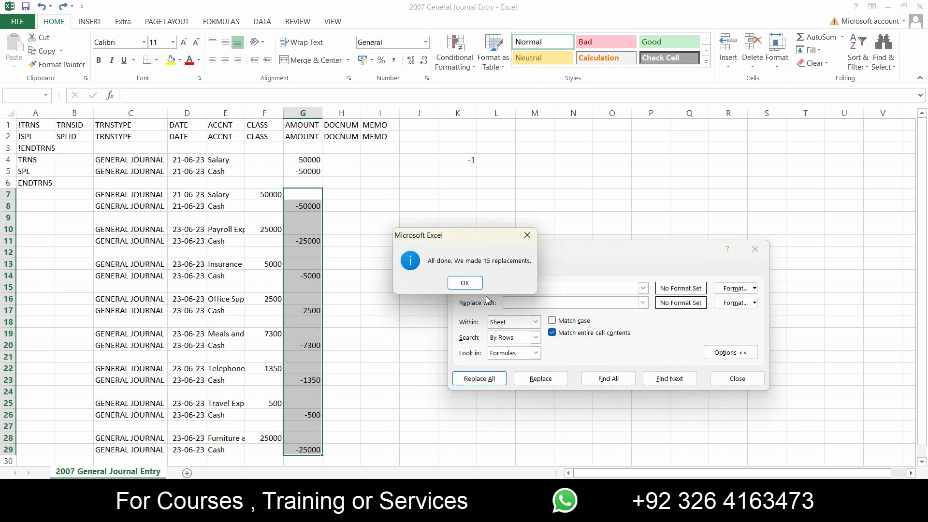
pyautogui.click(464, 283)
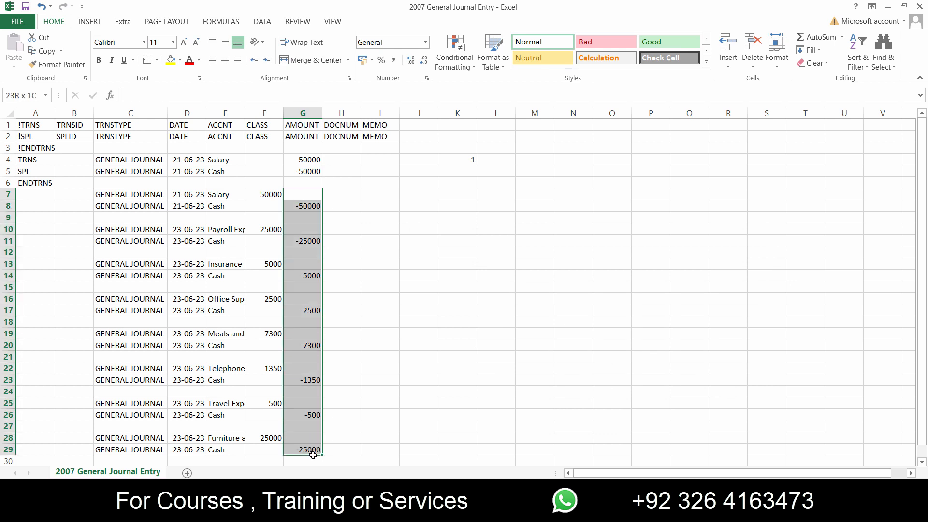
# - Paste the negative Cash amounts from column G into F7 with Skip blanks
pyautogui.scroll(-3)
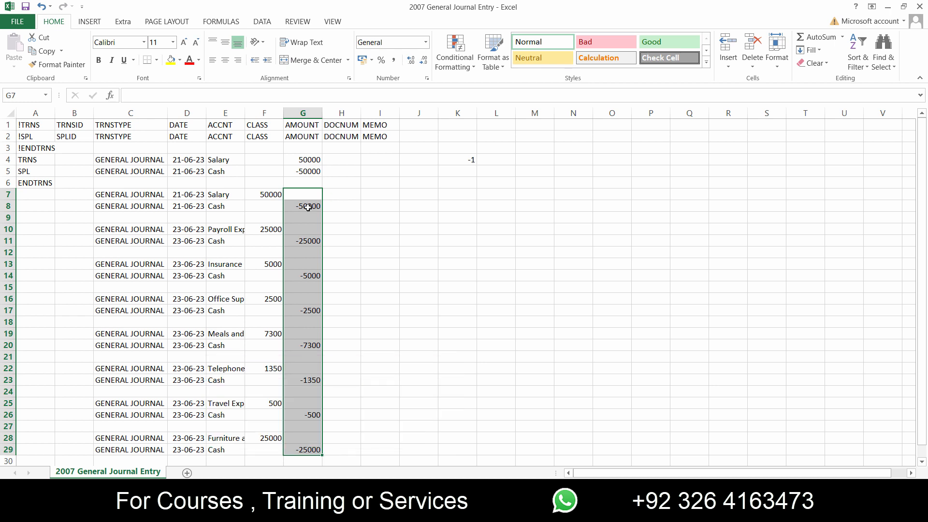
pyautogui.click(303, 206)
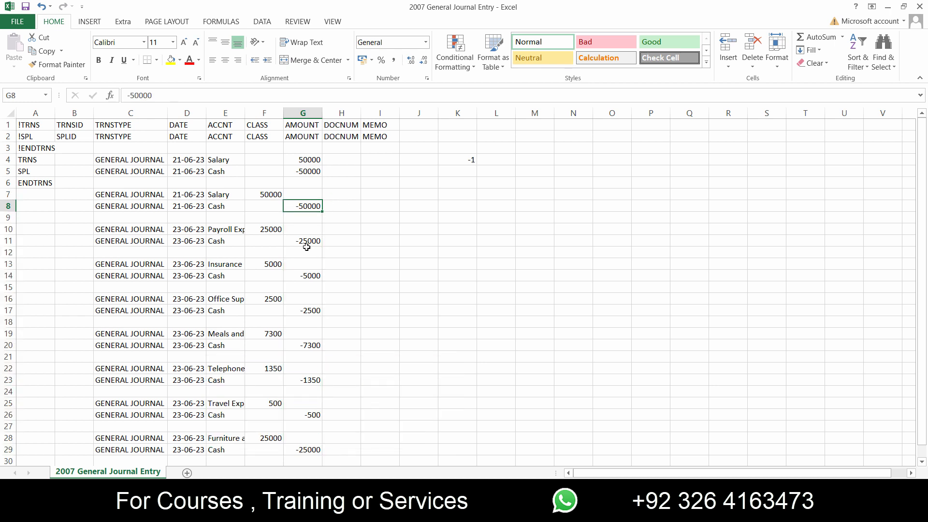
pyautogui.moveTo(331, 220)
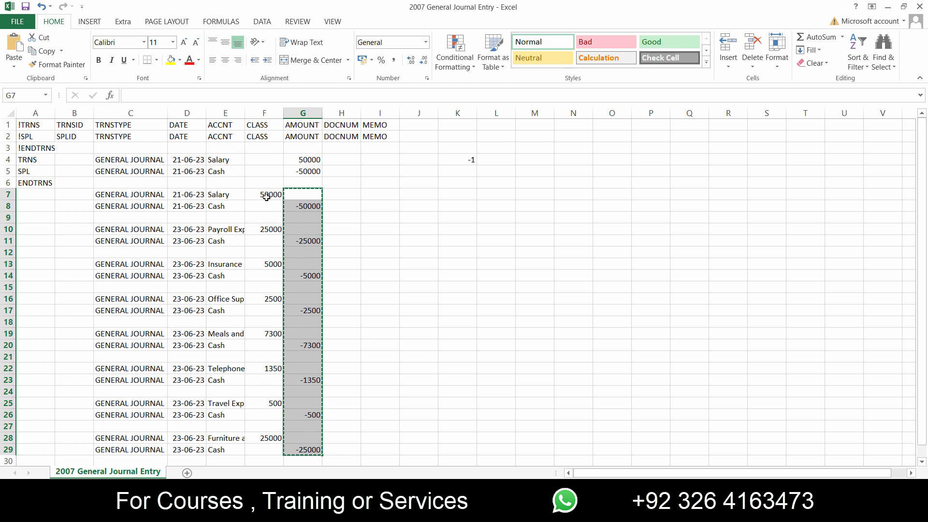
pyautogui.rightClick(264, 194)
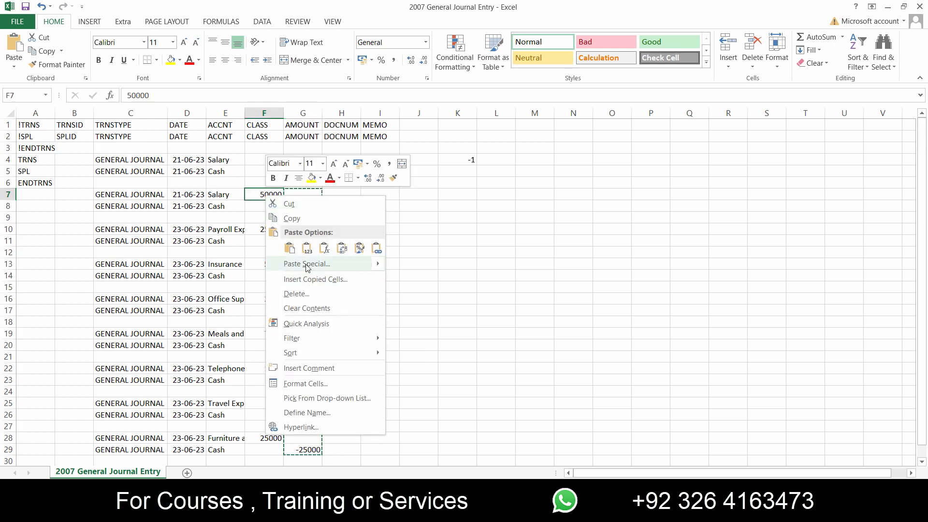
pyautogui.click(306, 264)
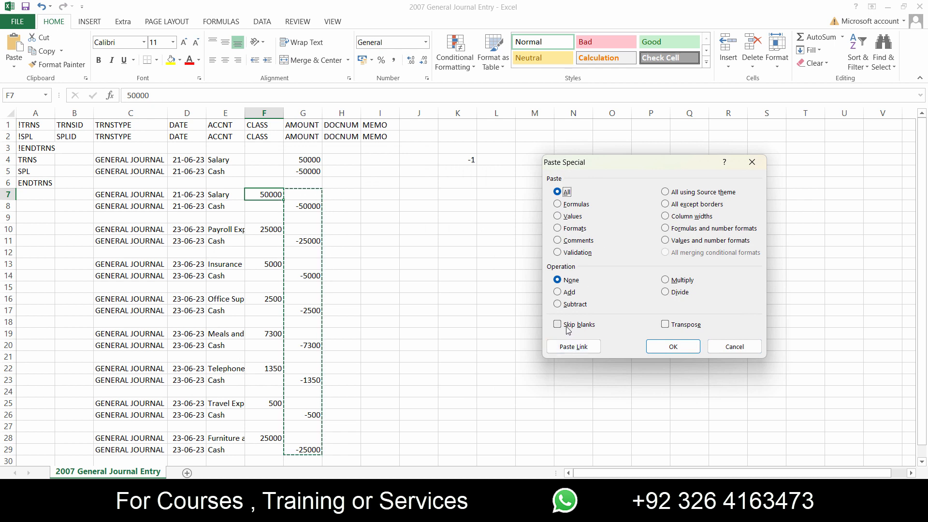
pyautogui.click(557, 324)
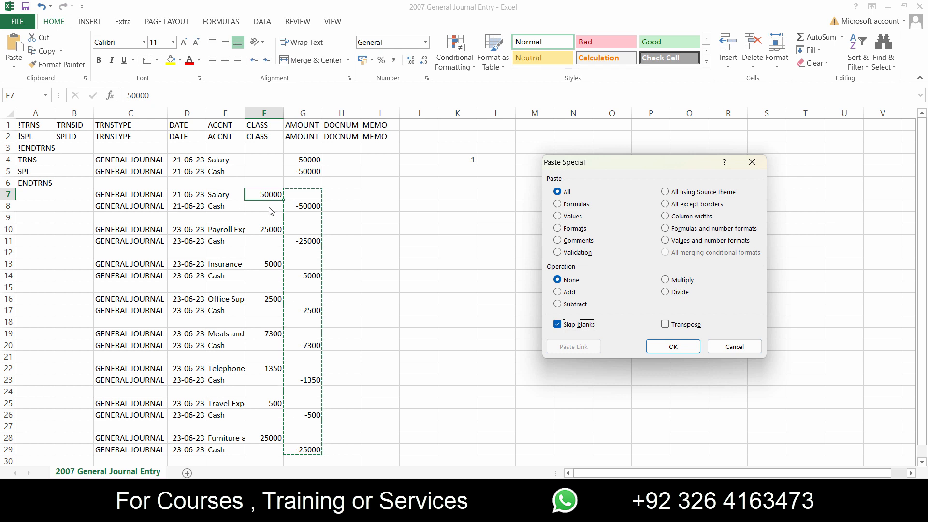
pyautogui.moveTo(287, 212)
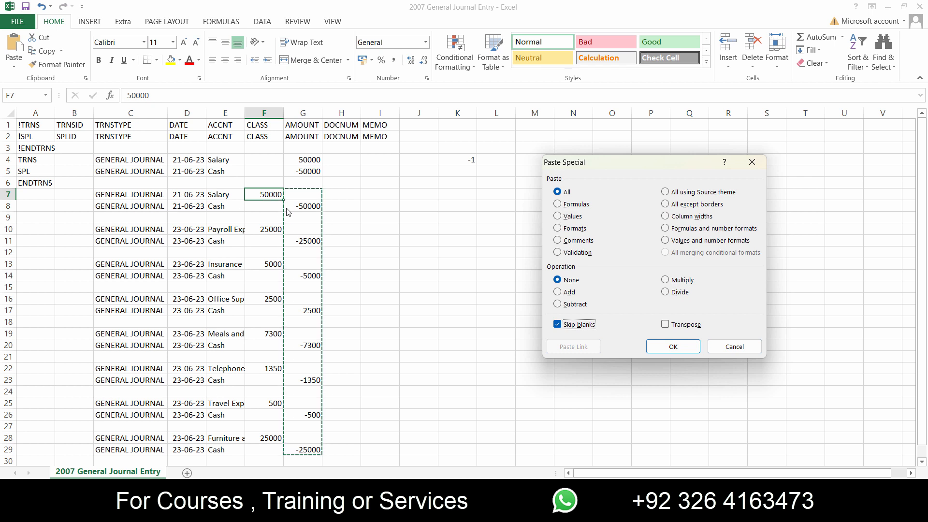
pyautogui.moveTo(271, 213)
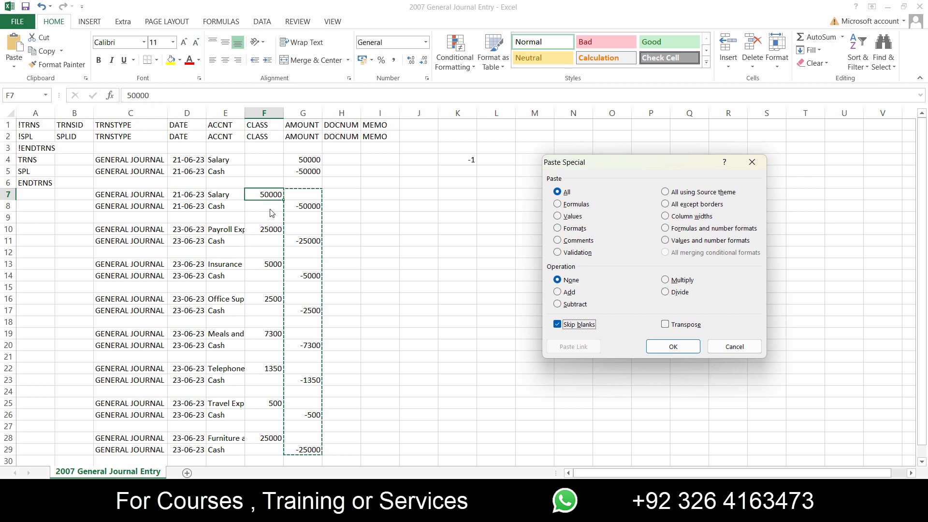
pyautogui.click(673, 346)
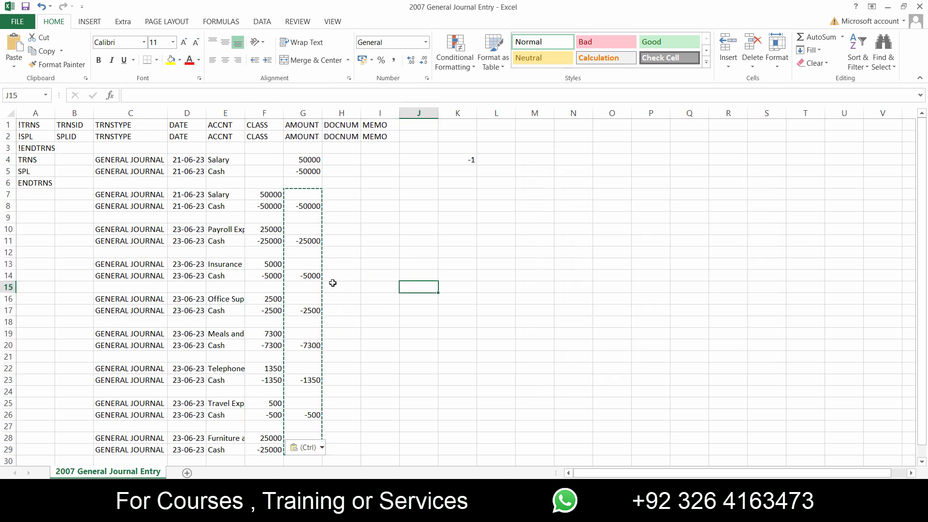
pyautogui.click(303, 194)
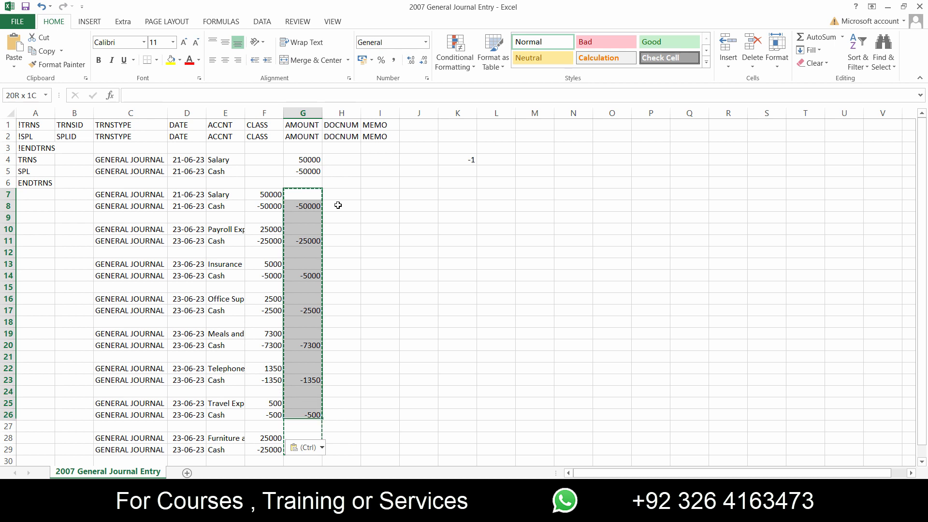
# - Place the combined amounts in column G and widen column E for full account names
pyautogui.scroll(-3)
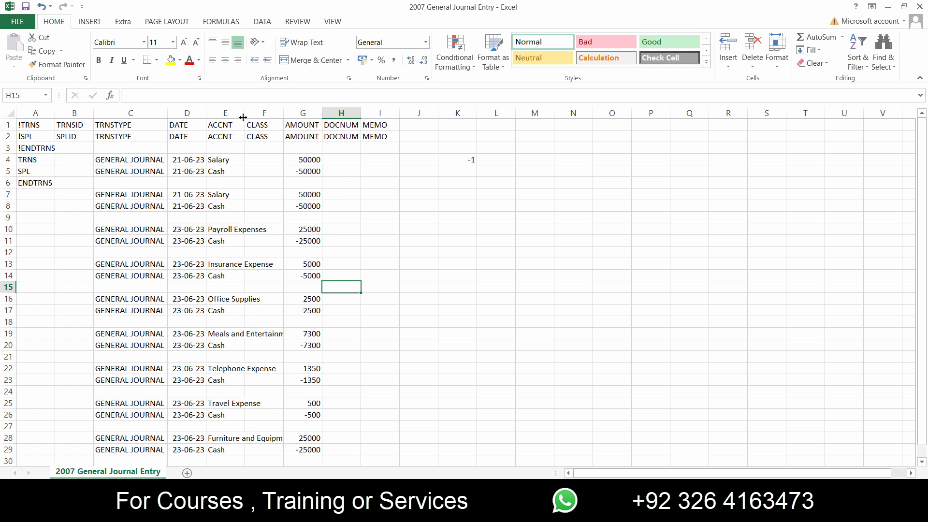
pyautogui.moveTo(243, 113); pyautogui.dragTo(245, 114)
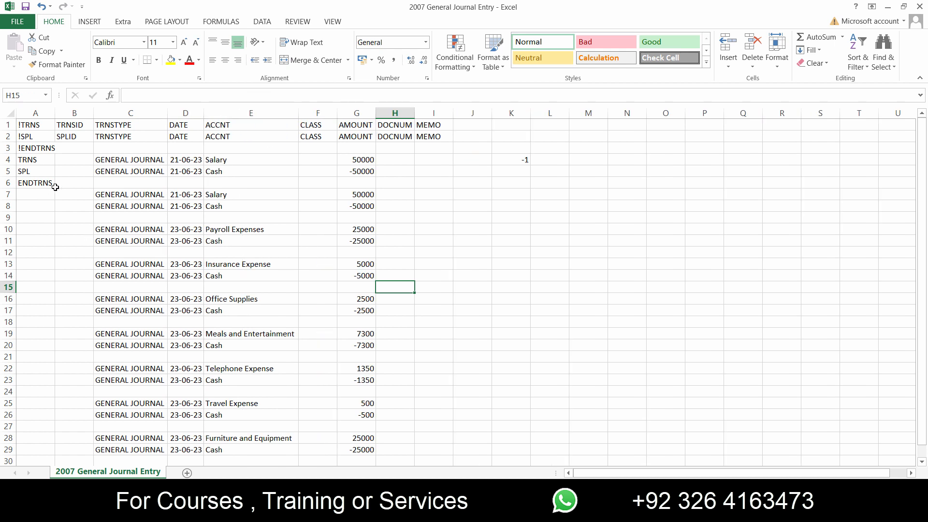
pyautogui.click(35, 159)
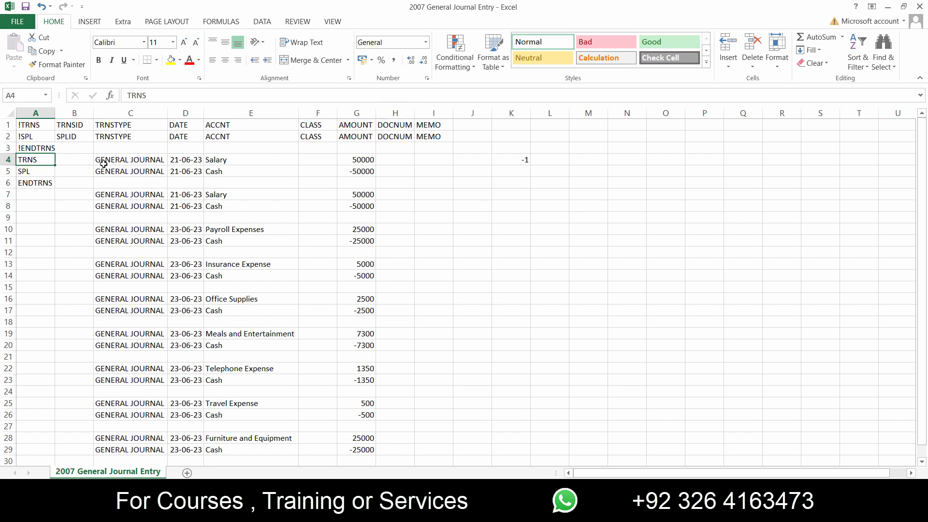
# - Add ENDTRNS in A30 and verify the TRNS, SPL and ENDTRNS labels down column A
pyautogui.click(130, 159)
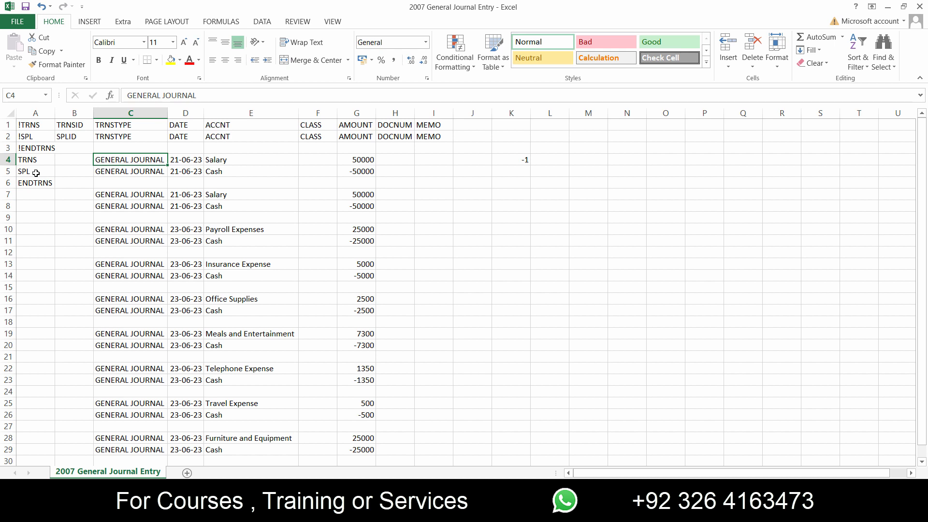
pyautogui.click(35, 171)
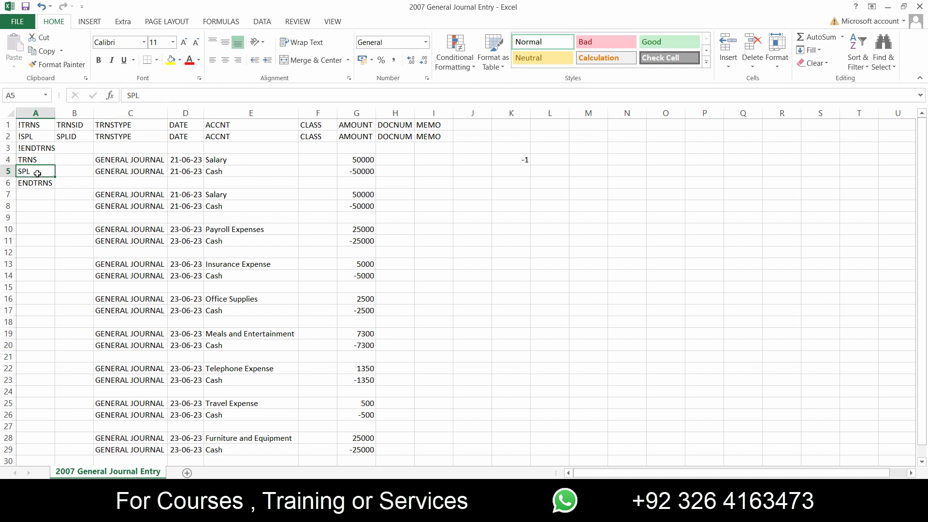
pyautogui.moveTo(57, 200)
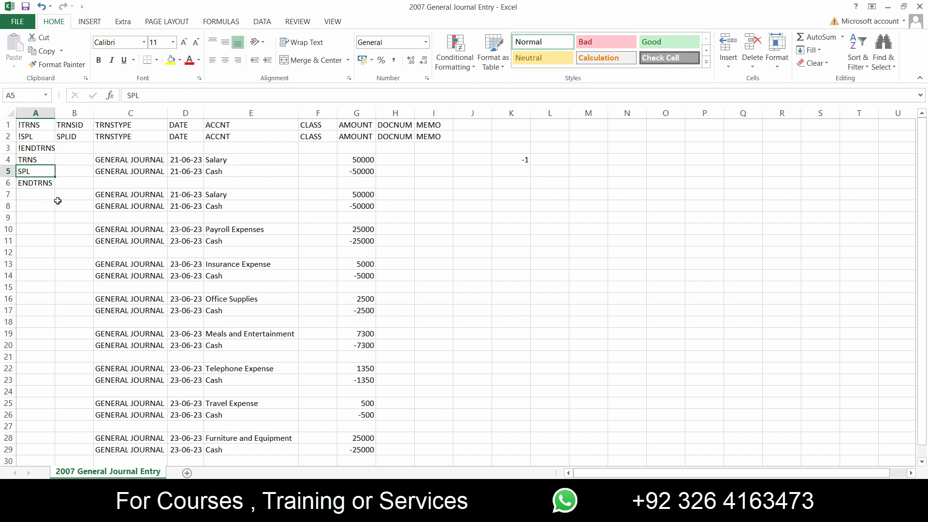
pyautogui.moveTo(37, 172)
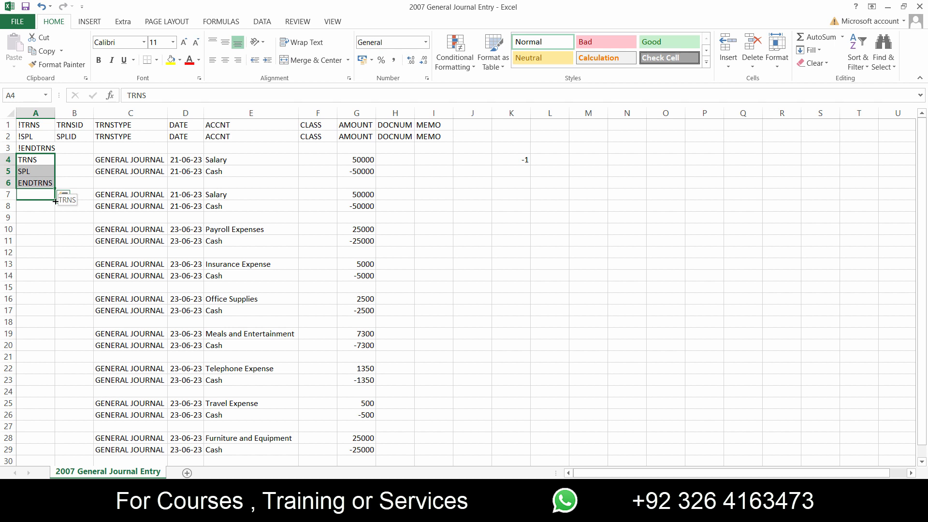
pyautogui.scroll(-3)
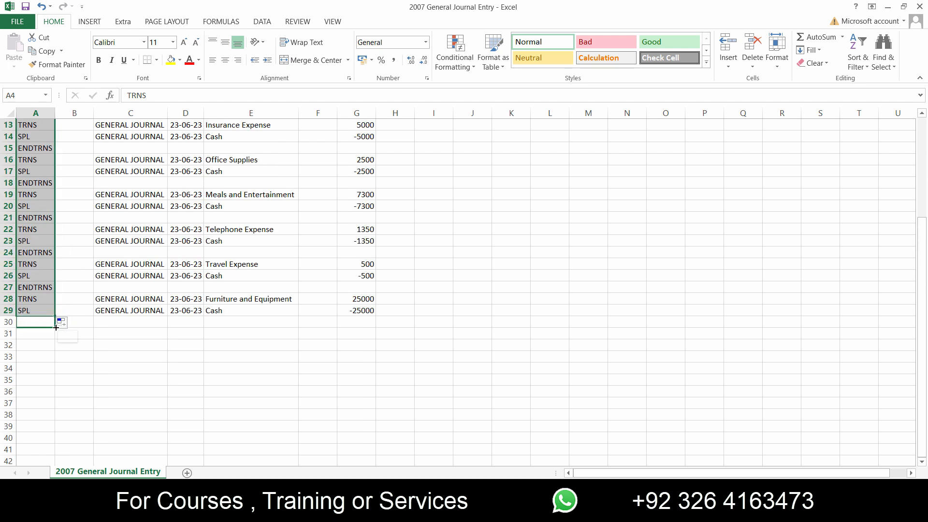
pyautogui.write('ENDTRNS')
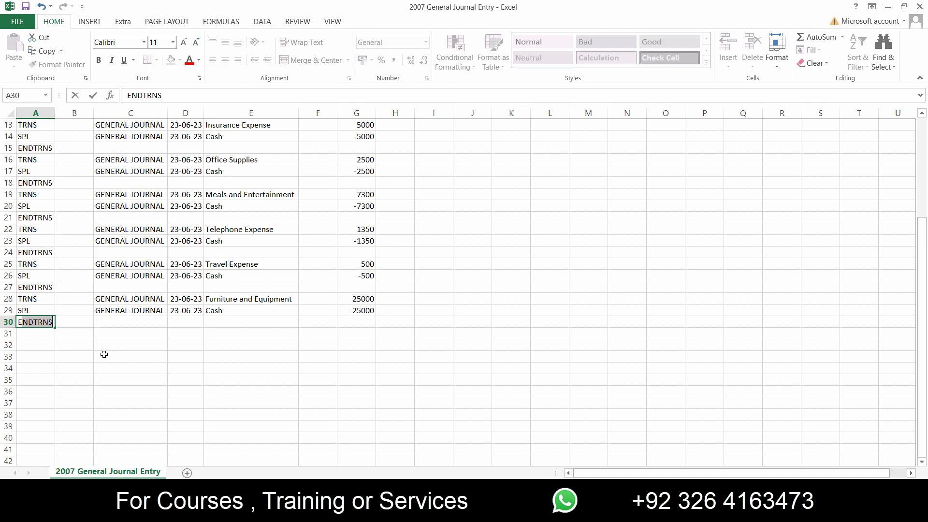
pyautogui.scroll(3)
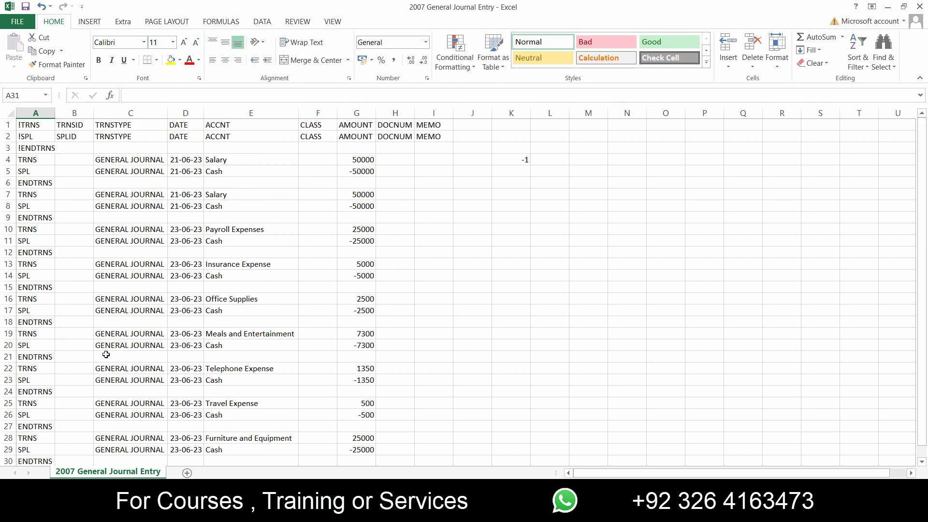
pyautogui.click(35, 182)
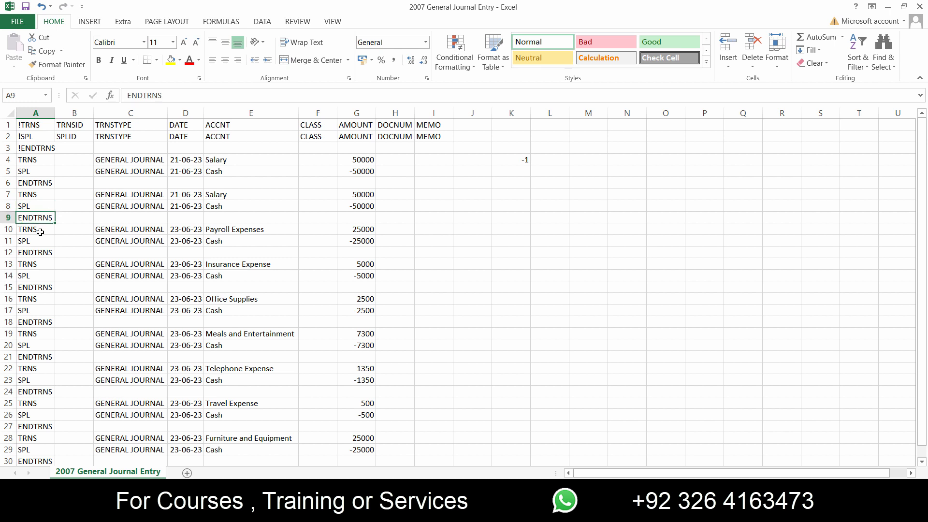
pyautogui.click(35, 252)
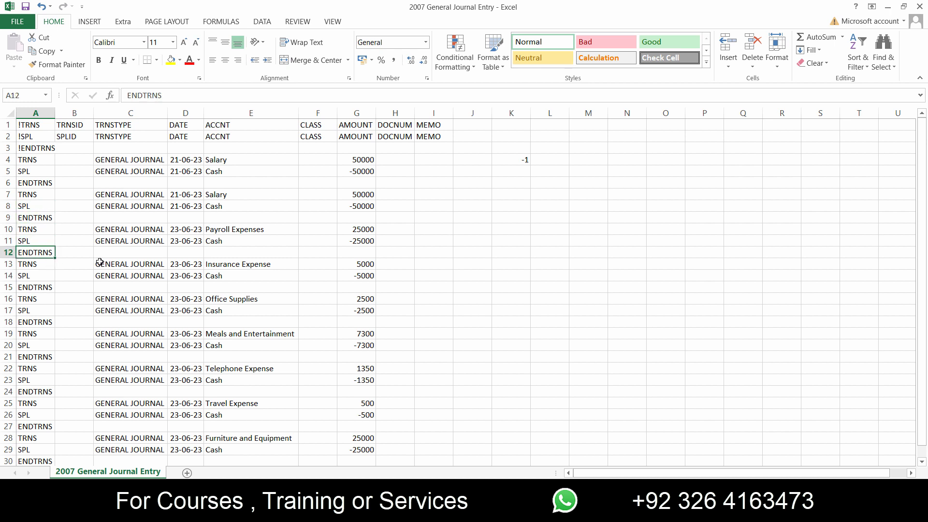
pyautogui.click(129, 253)
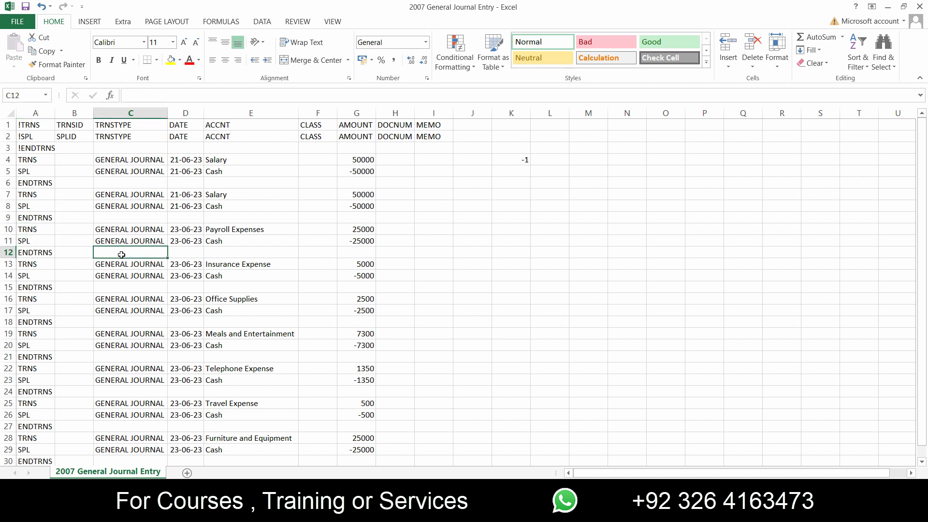
pyautogui.scroll(-3)
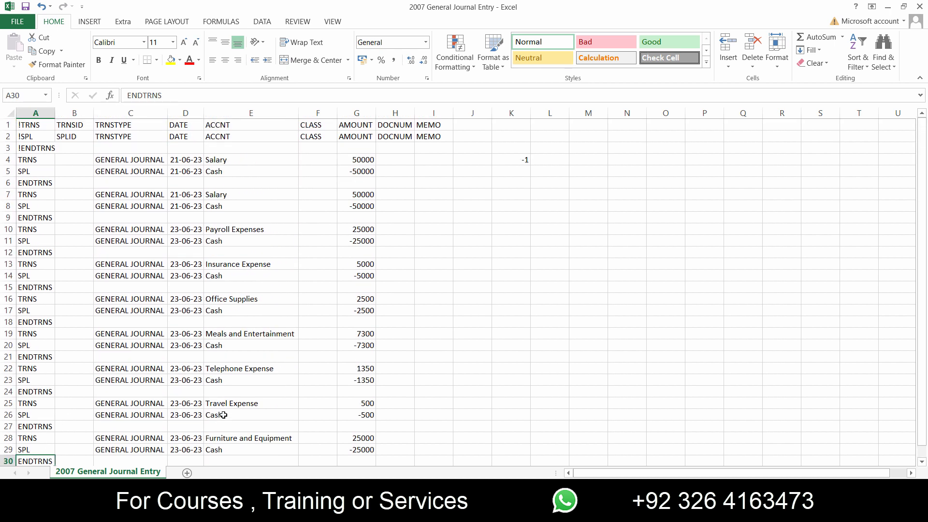
# - Save 2007 General Journal Entry.iif as tab-delimited text, then close the workbook, confirming the save
pyautogui.press('ctrl+s')
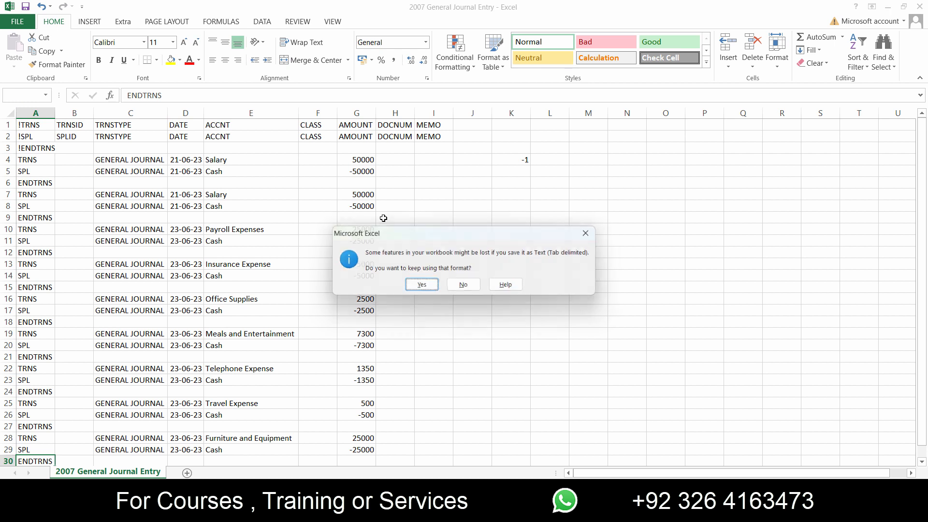
pyautogui.click(421, 285)
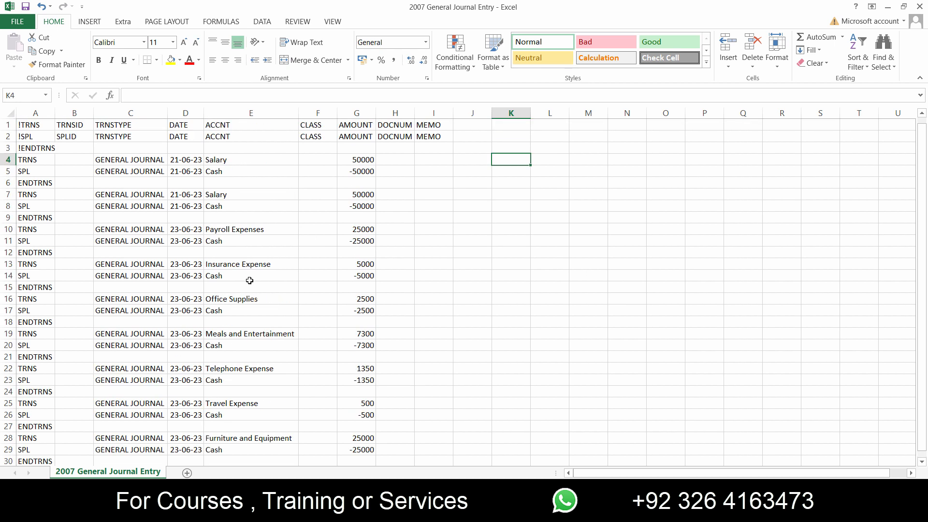
pyautogui.click(251, 159)
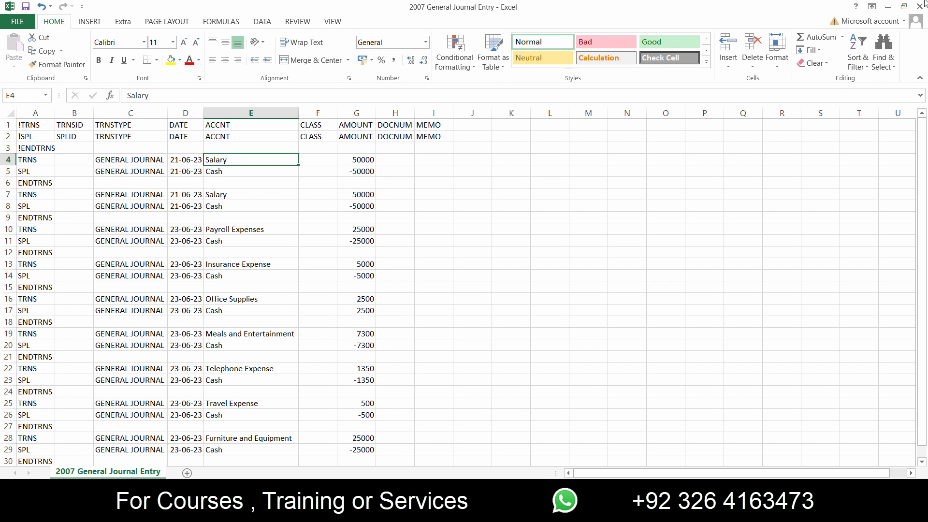
pyautogui.click(922, 6)
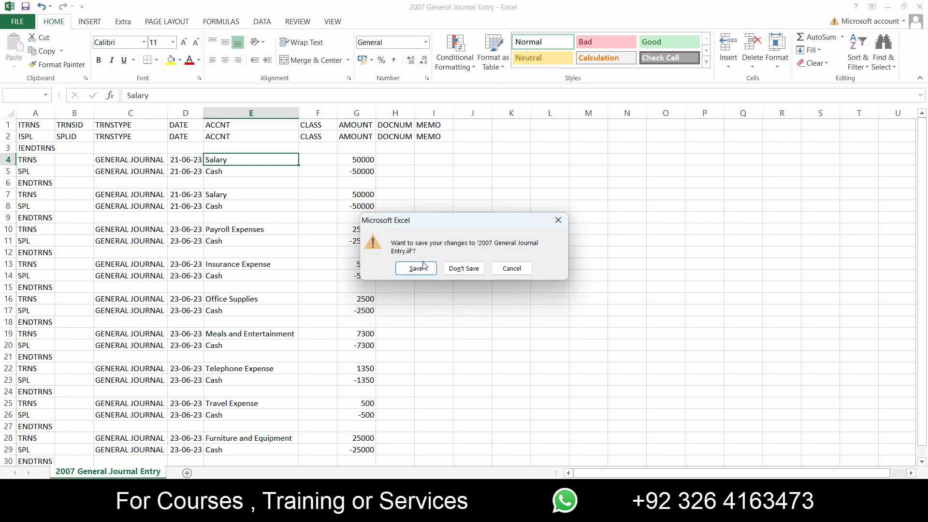
pyautogui.click(465, 268)
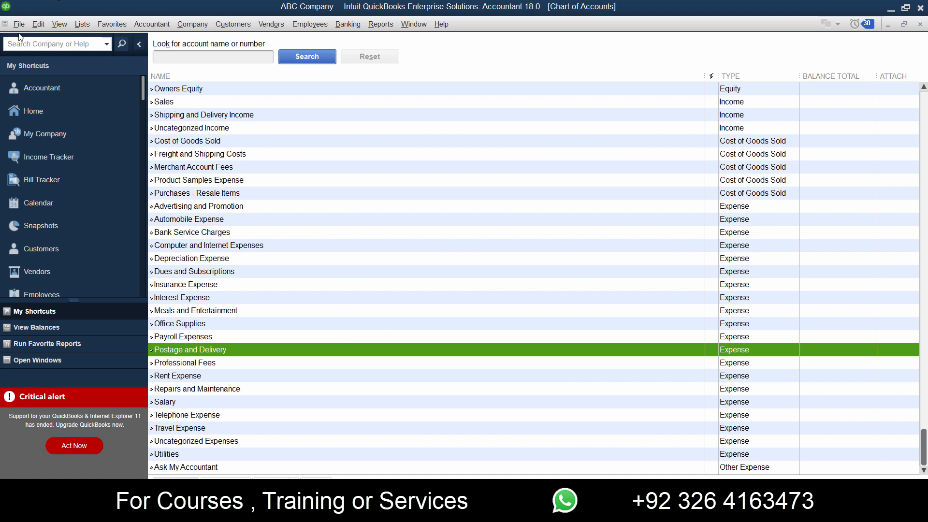
# - Import the '2007 General Journal Entry' IIF file into the ABC Company file
pyautogui.click(18, 23)
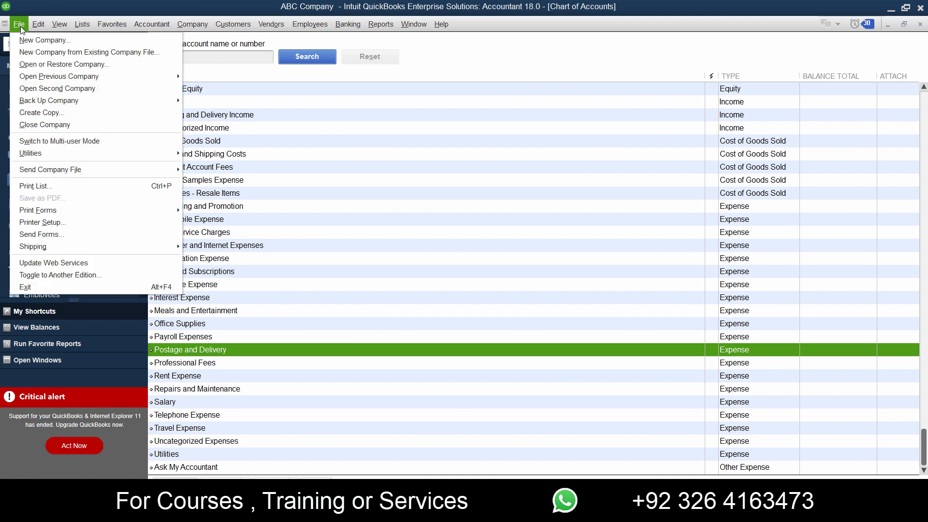
pyautogui.moveTo(30, 153)
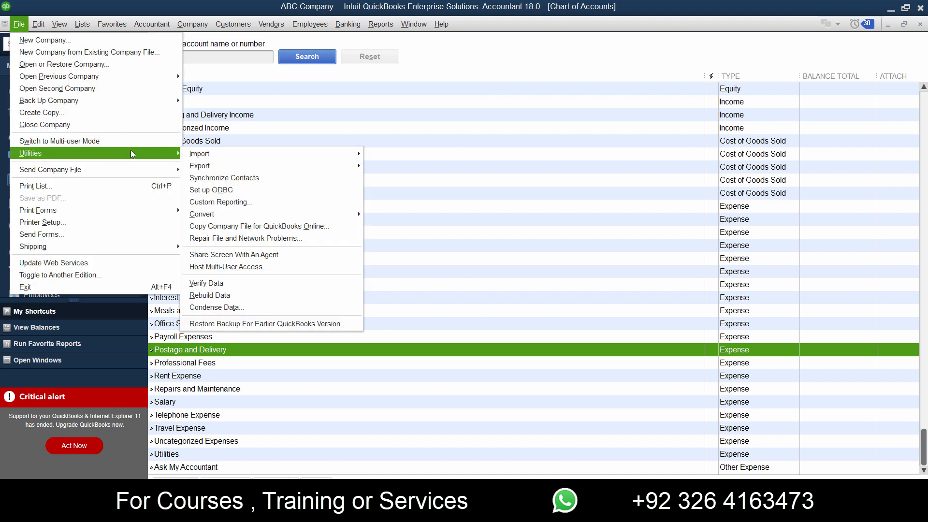
pyautogui.moveTo(200, 153)
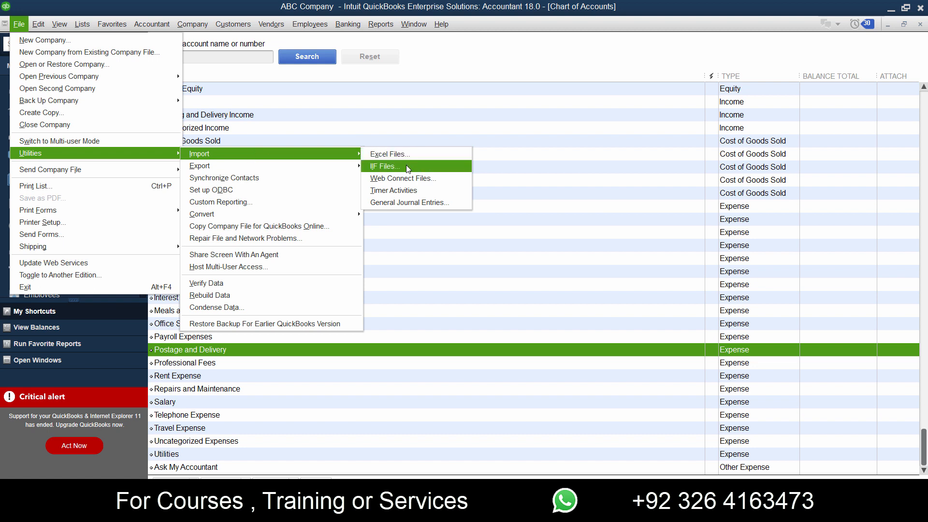
pyautogui.click(385, 166)
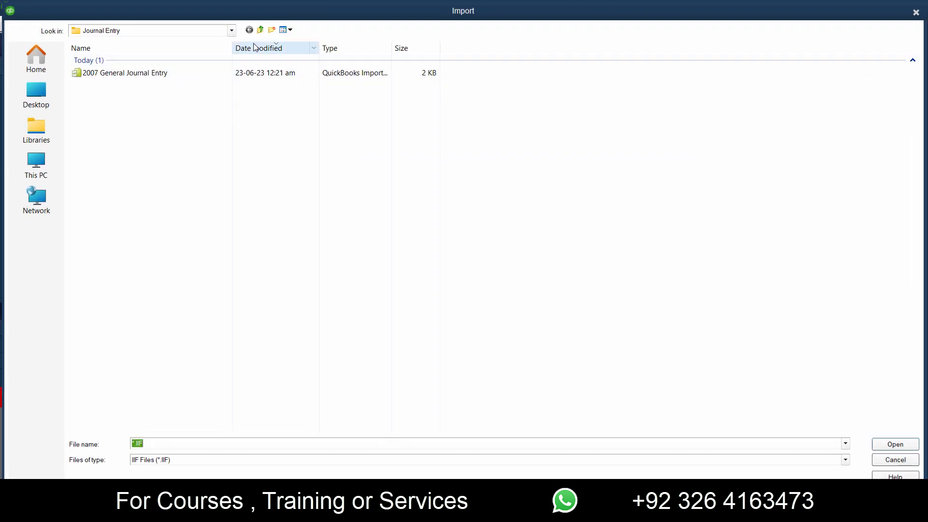
pyautogui.click(125, 72)
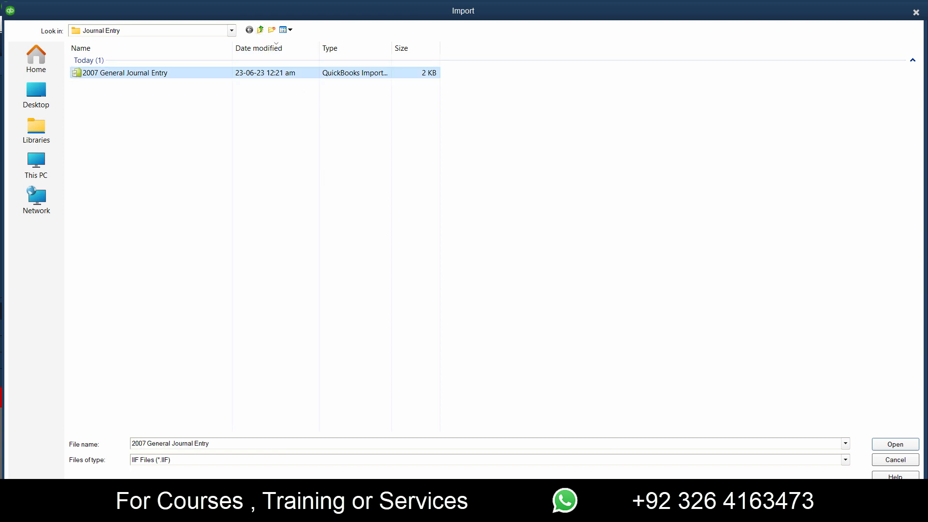
pyautogui.click(895, 444)
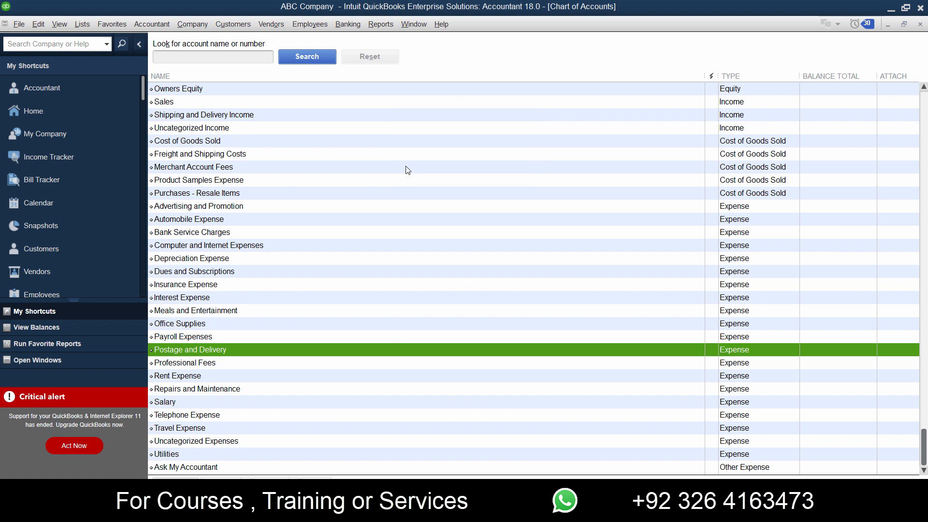
# - Open Make General Journal Entries from the Accountant menu, dismissing the numbering notice
pyautogui.click(152, 23)
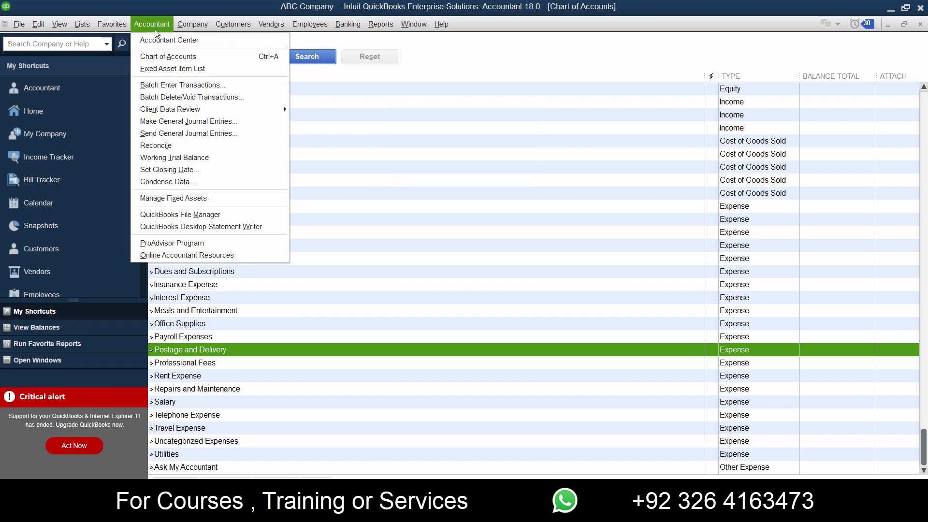
pyautogui.click(189, 122)
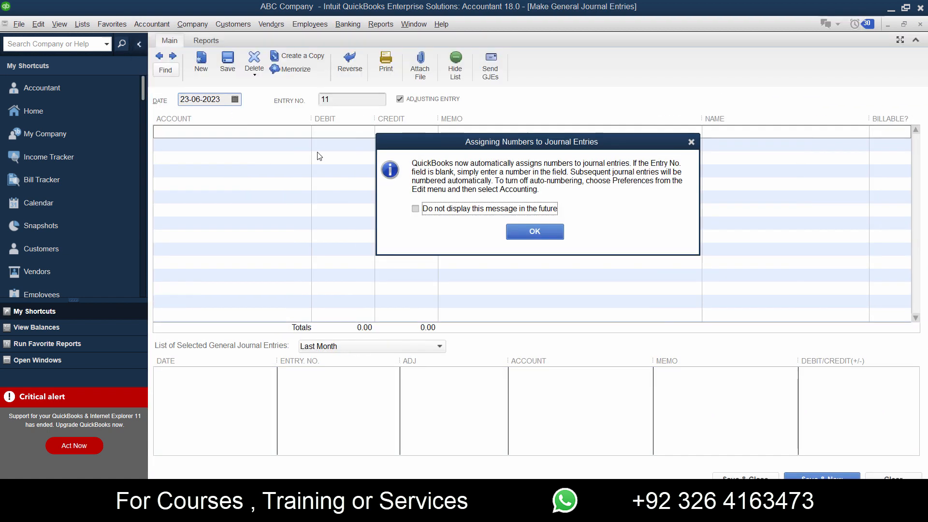
pyautogui.click(533, 231)
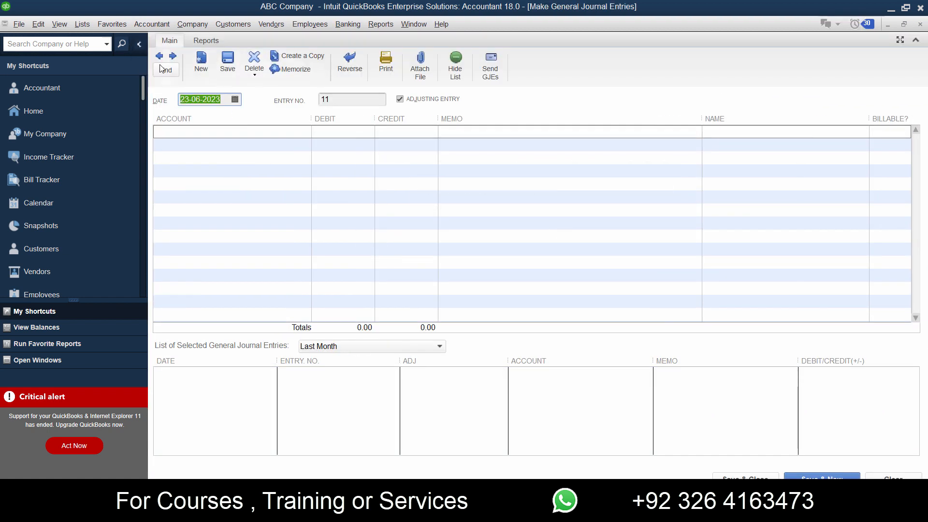
# - Page back through the imported Travel Expense, Meals and Entertainment, and Rent Expense entries
pyautogui.click(159, 55)
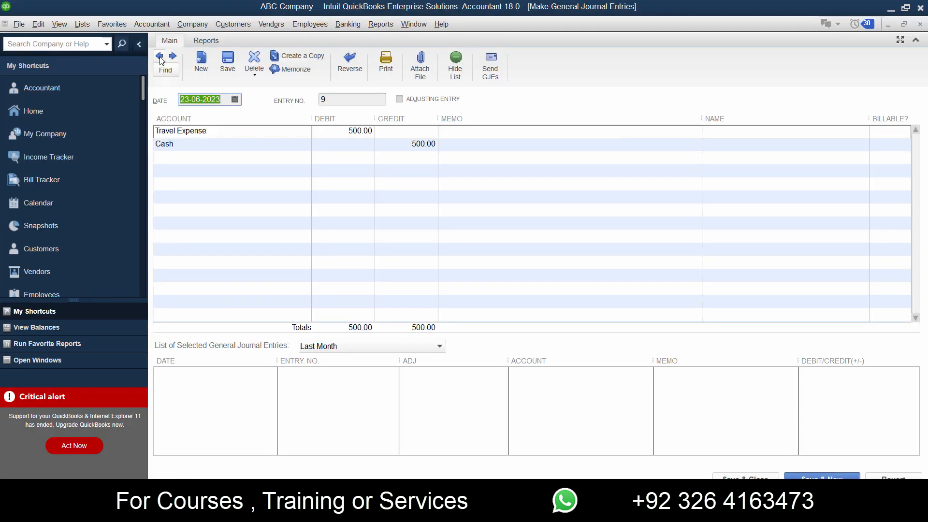
pyautogui.click(159, 56)
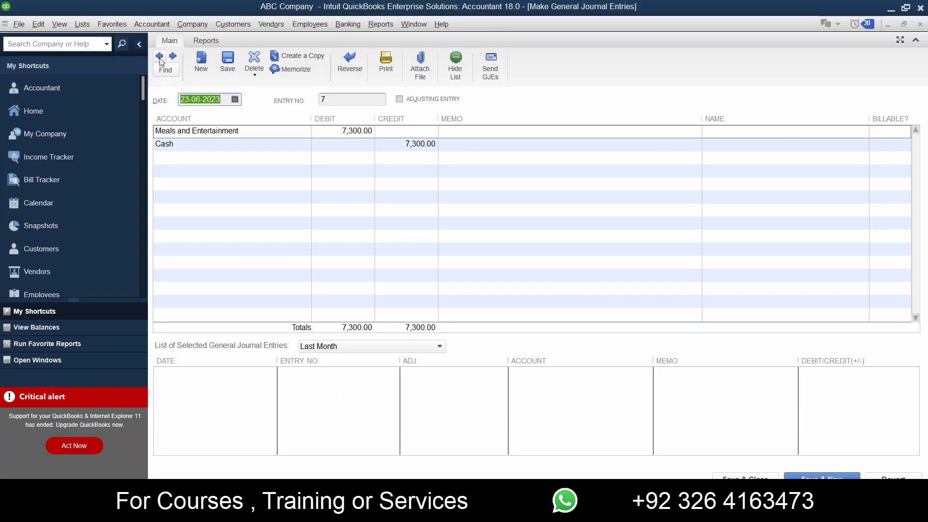
pyautogui.click(159, 56)
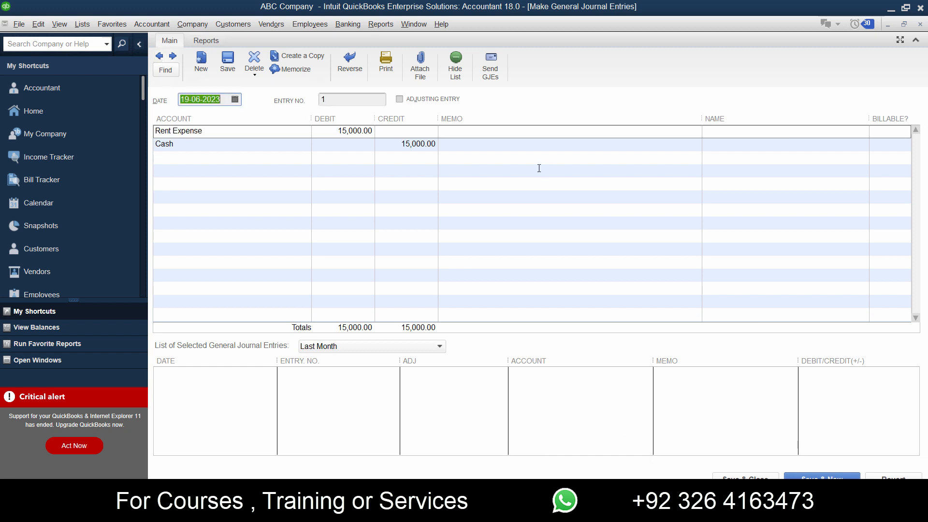
pyautogui.moveTo(823, 80)
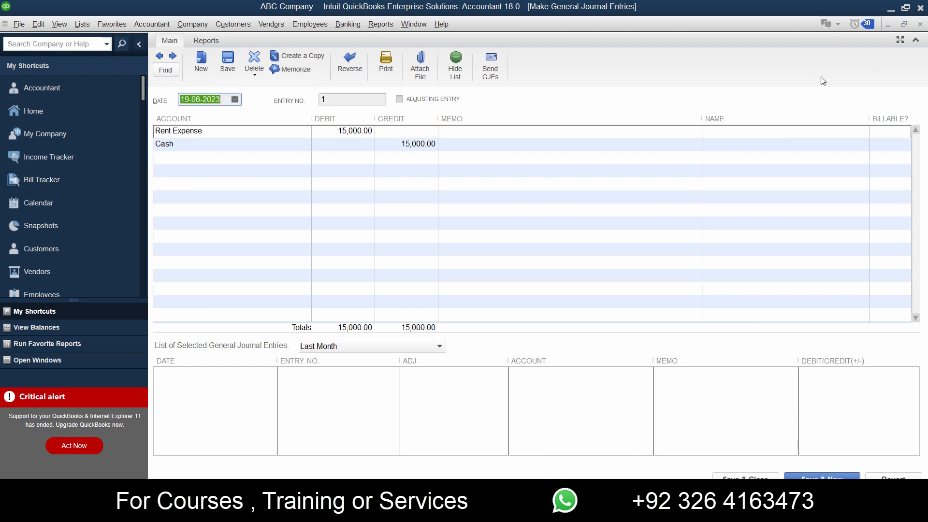
pyautogui.moveTo(804, 68)
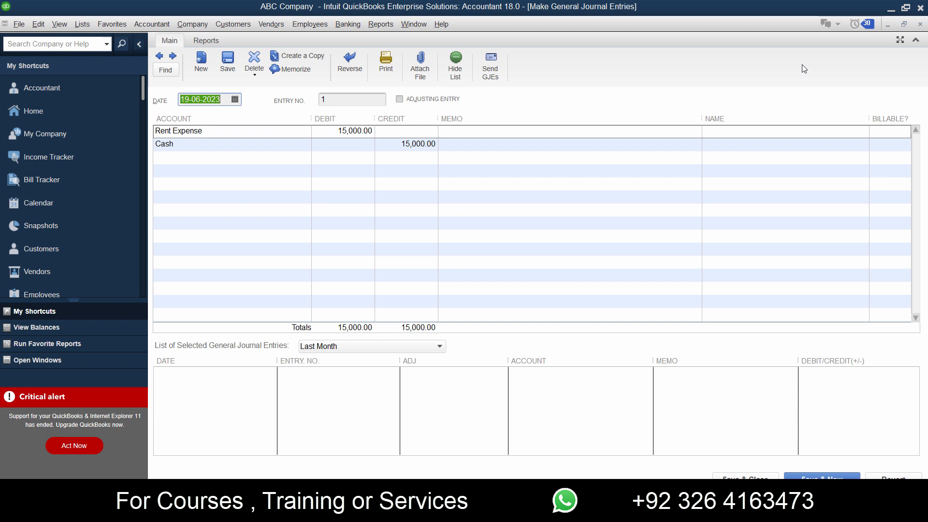
pyautogui.moveTo(803, 66)
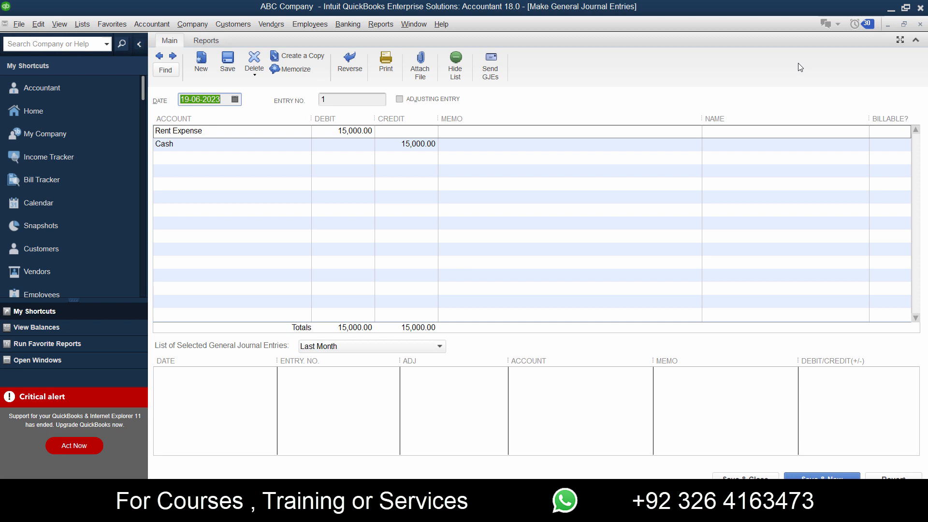
pyautogui.moveTo(619, 85)
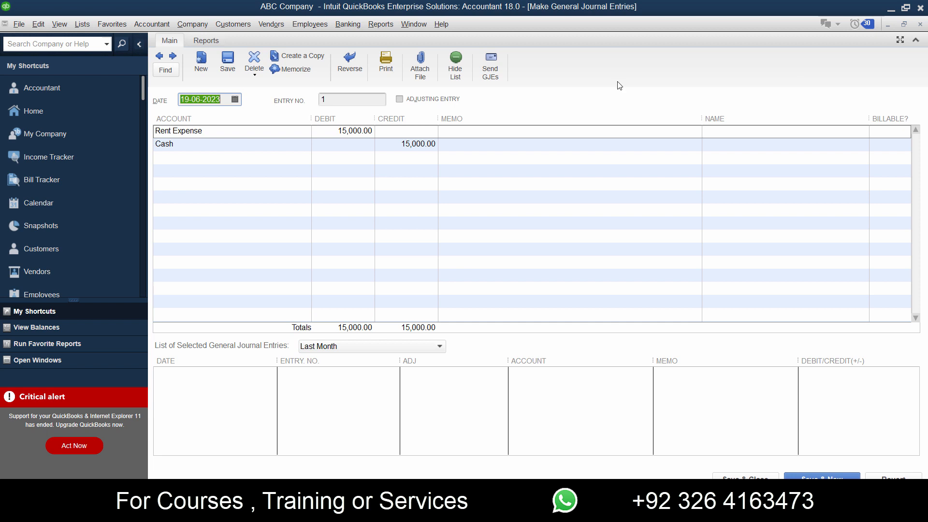
pyautogui.moveTo(622, 86)
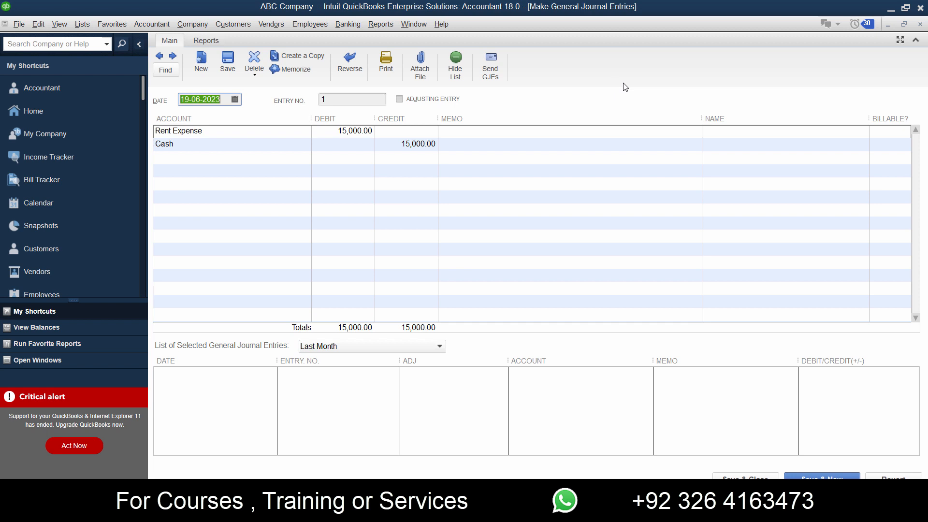